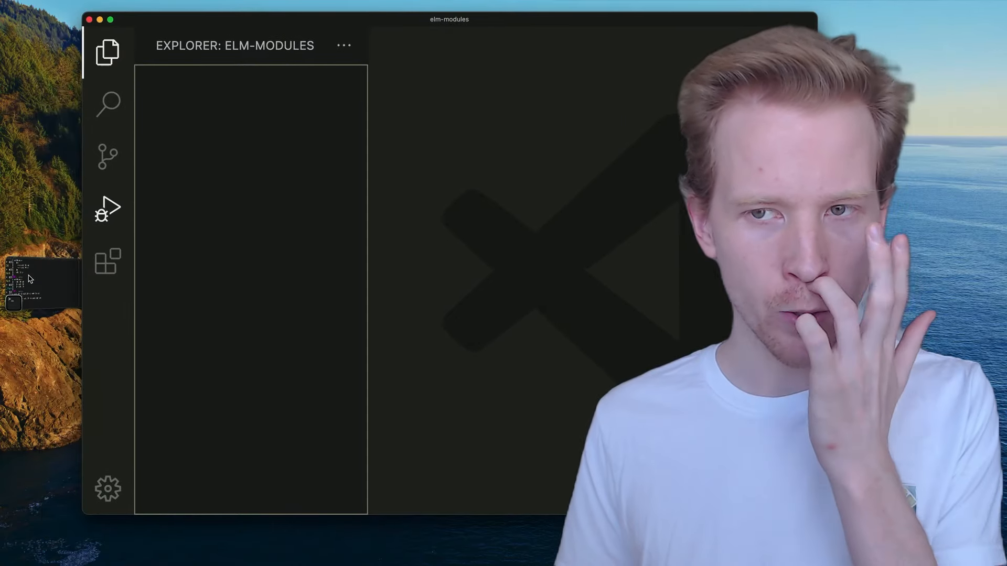
mouse_move(107, 208)
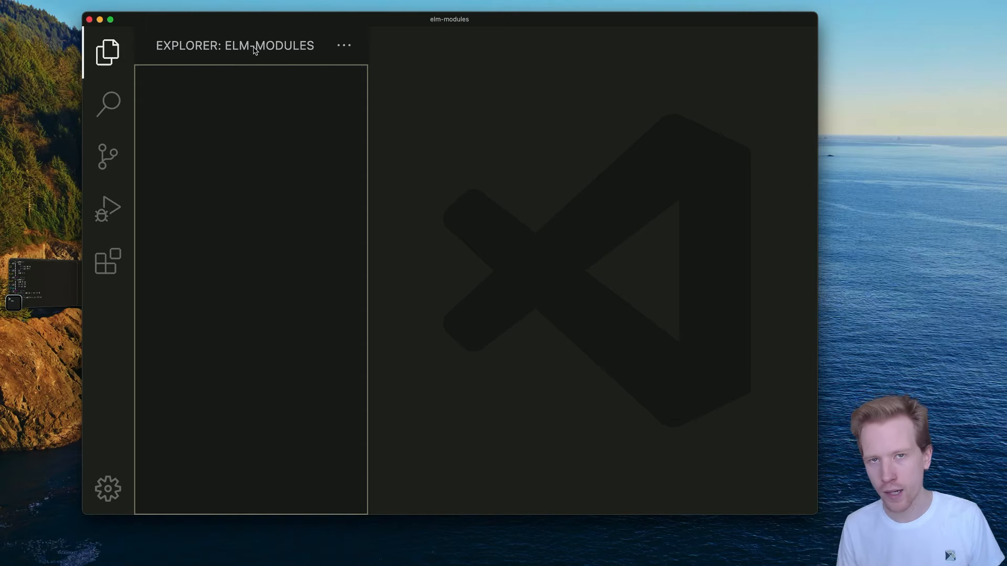
mouse_move(234, 45)
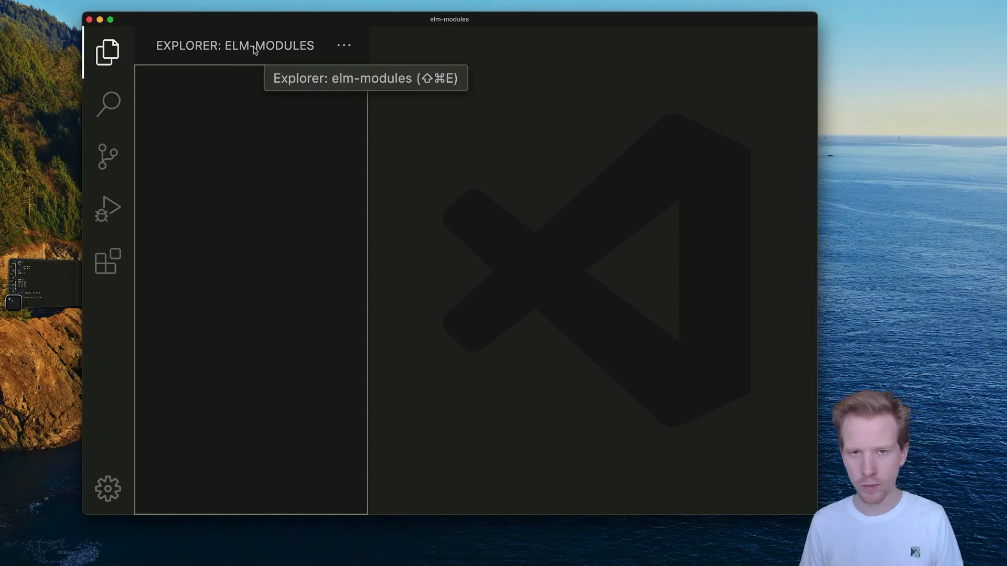
mouse_move(256, 114)
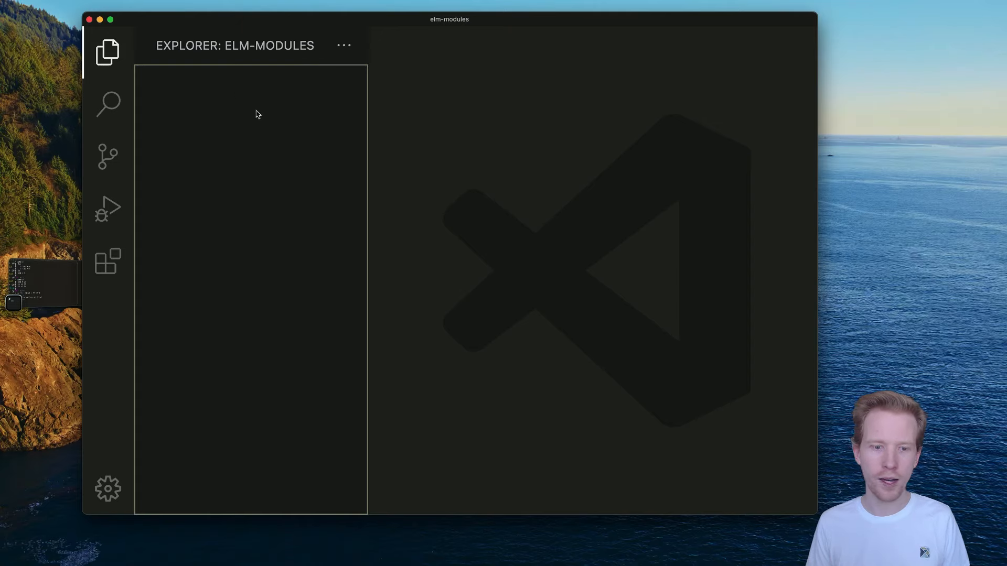
mouse_move(261, 111)
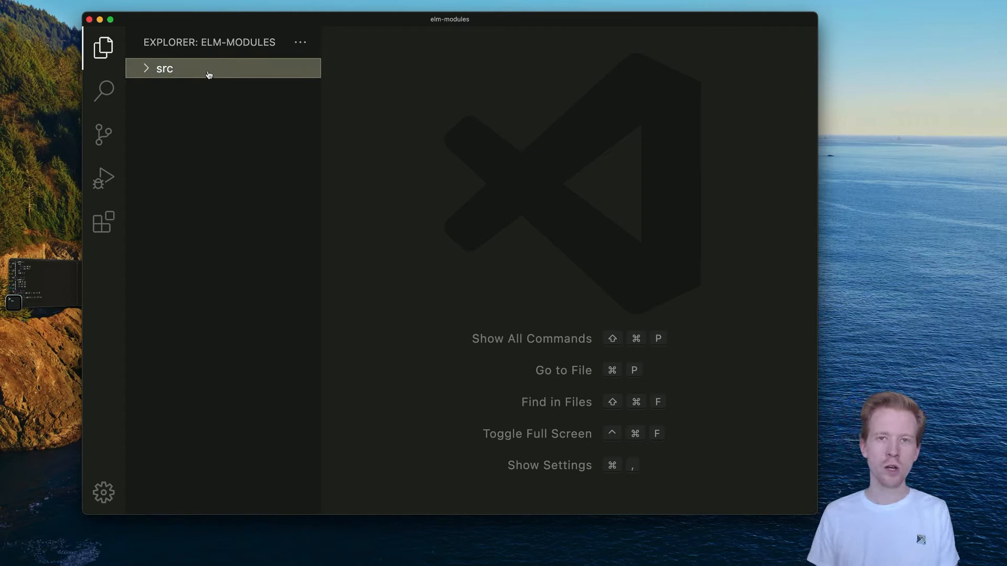
Add a new file named Math.elm under the src folder.
right_click(164, 68)
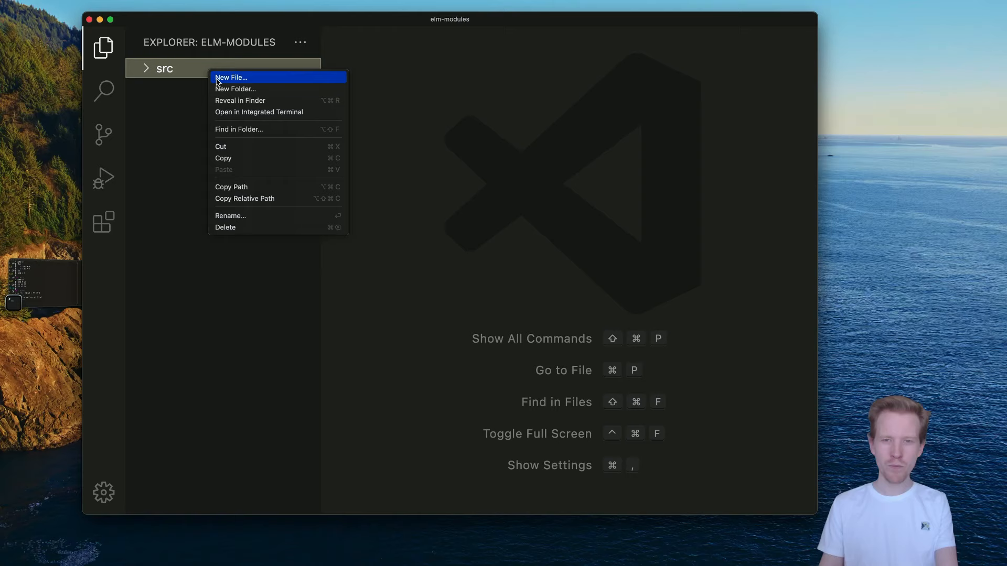
left_click(231, 77)
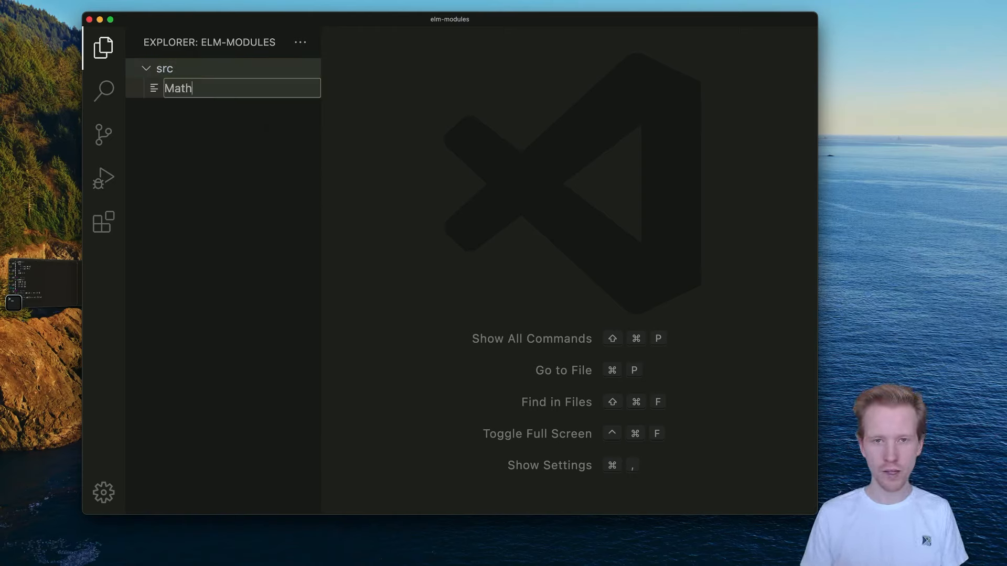
type(".elm")
key("Return")
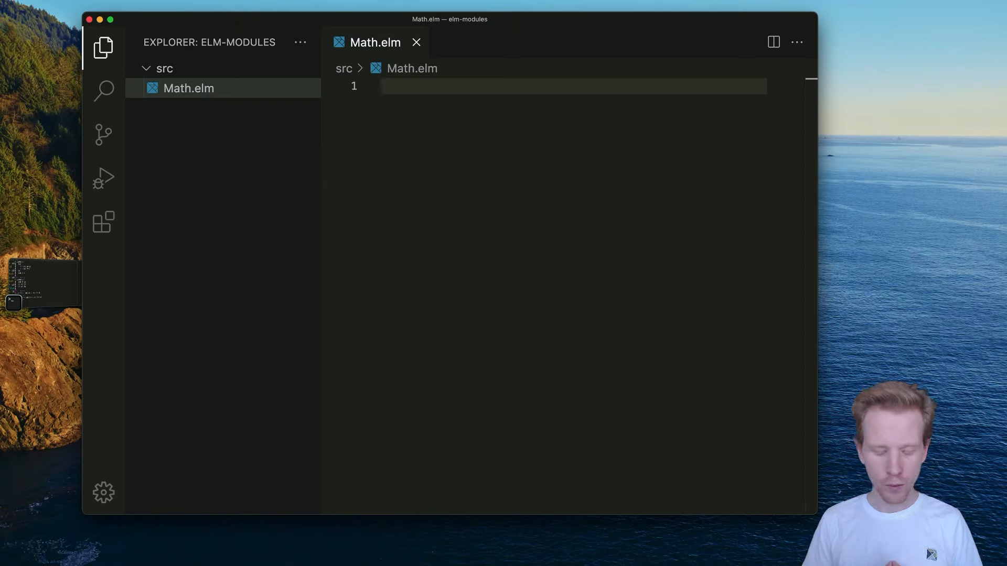
Write 'add a b = a + b' and 'subtract a b = a - b' in Math.elm.
type("add")
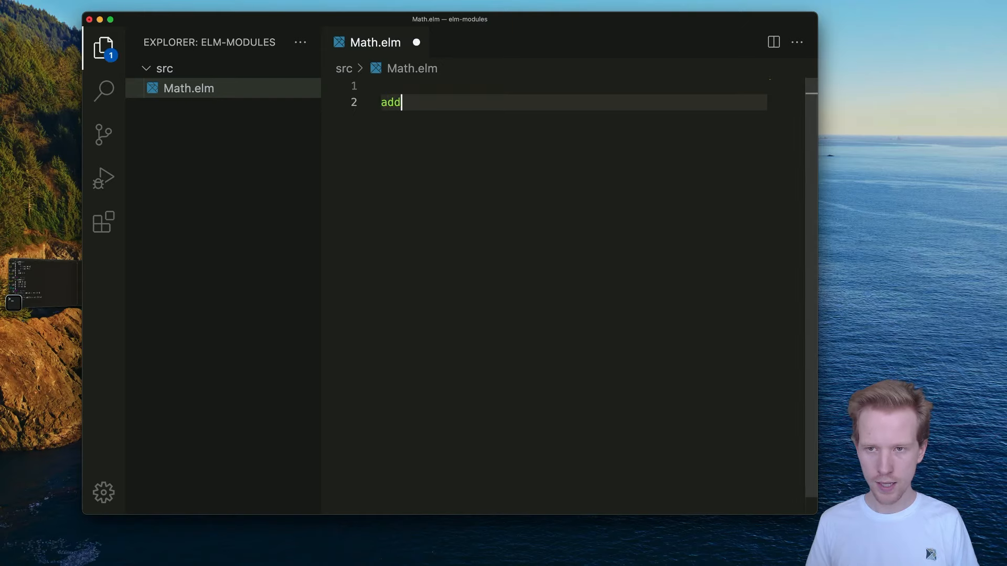
type("a b = a + b")
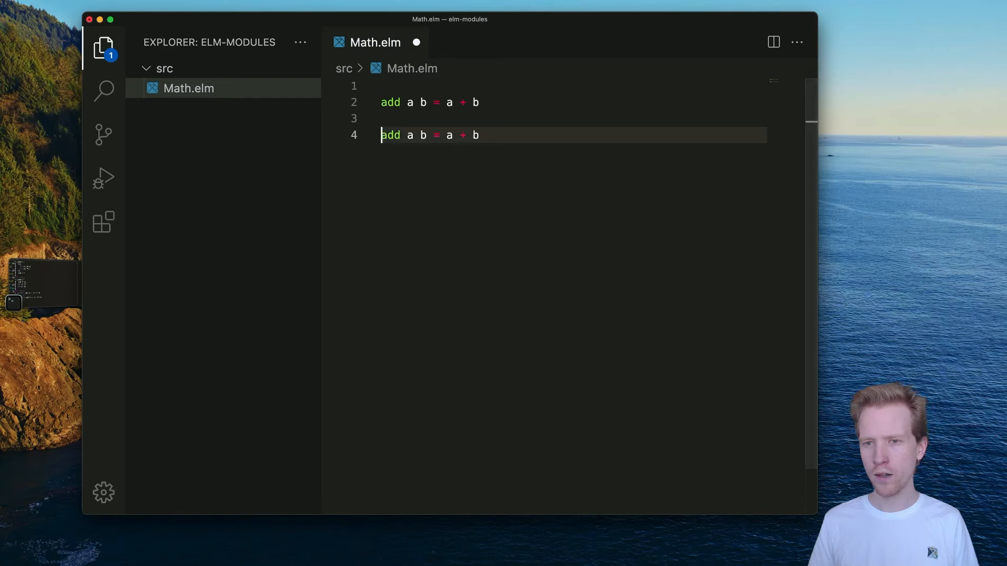
type("subtrac")
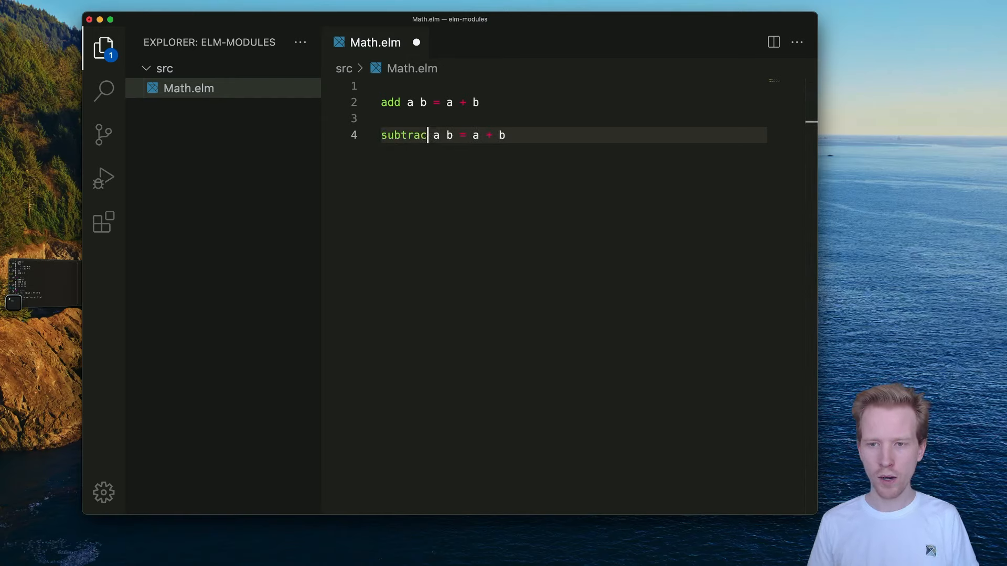
type("t")
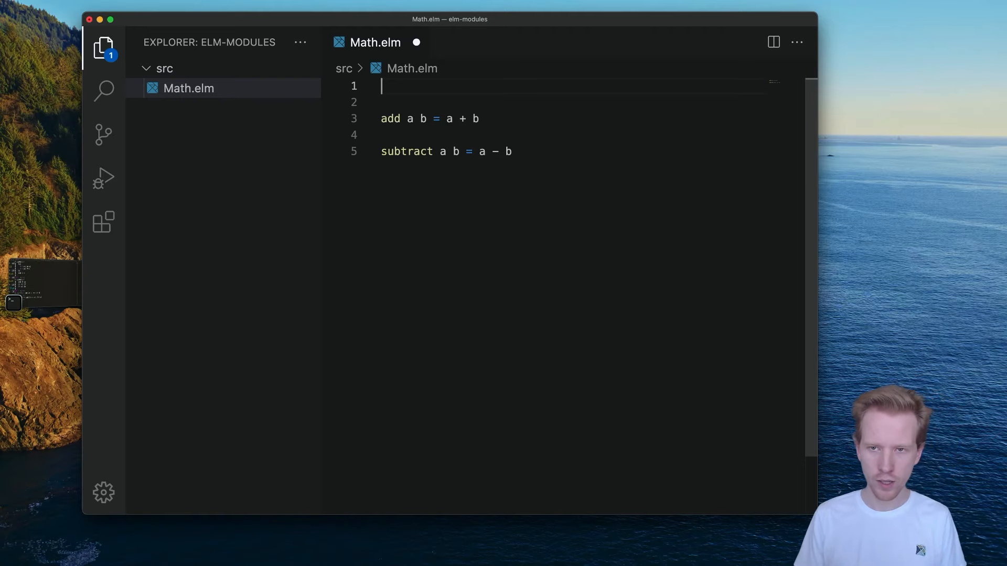
Declare 'module Math exposing (add)' on line 1 of Math.elm.
type("module Math")
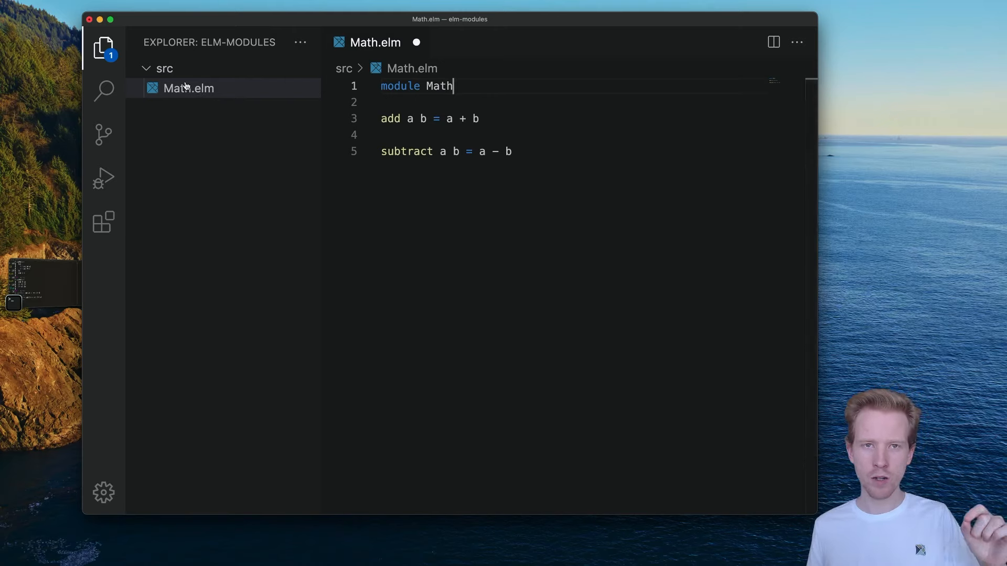
type("exposi")
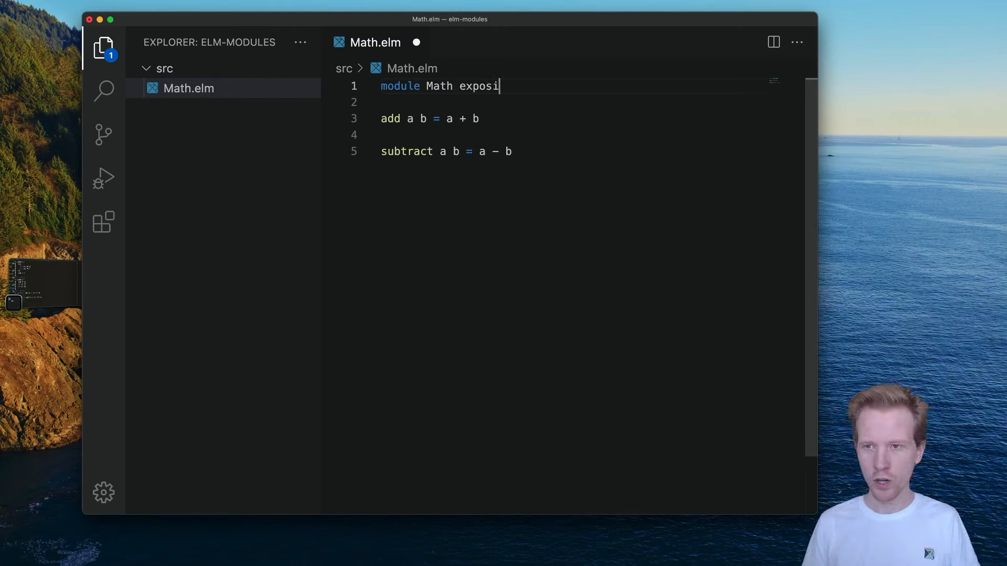
type("ng ()")
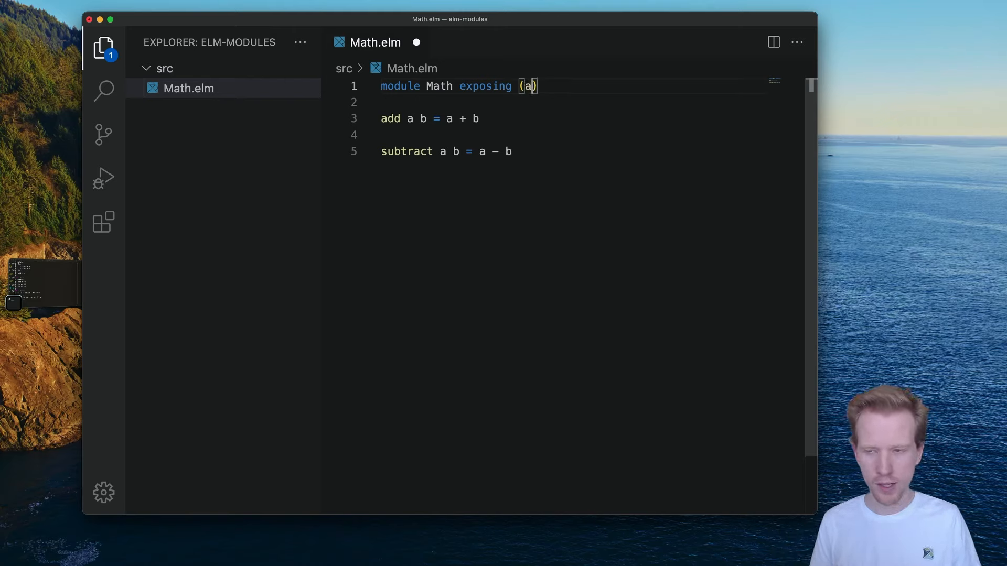
type("dd")
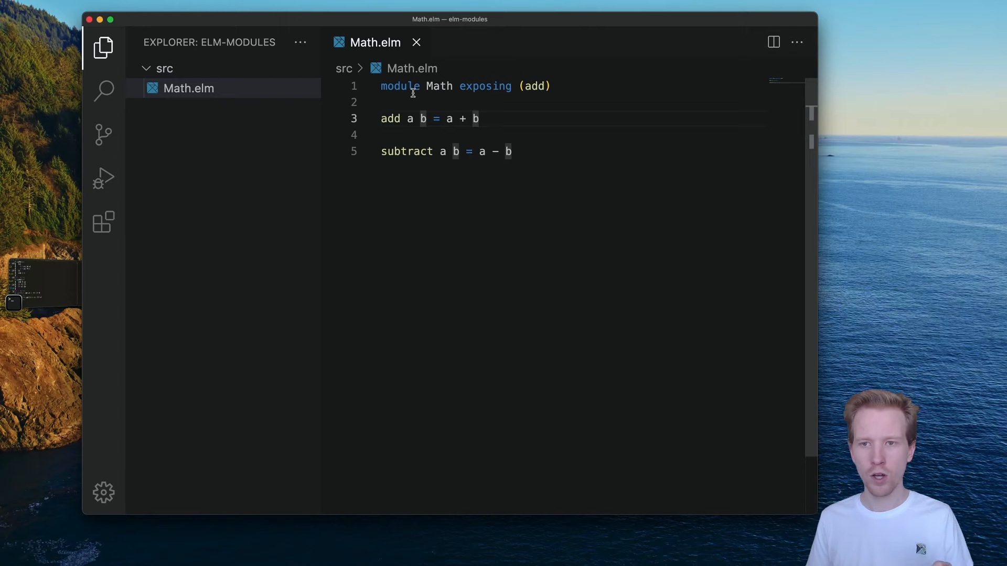
double_click(400, 86)
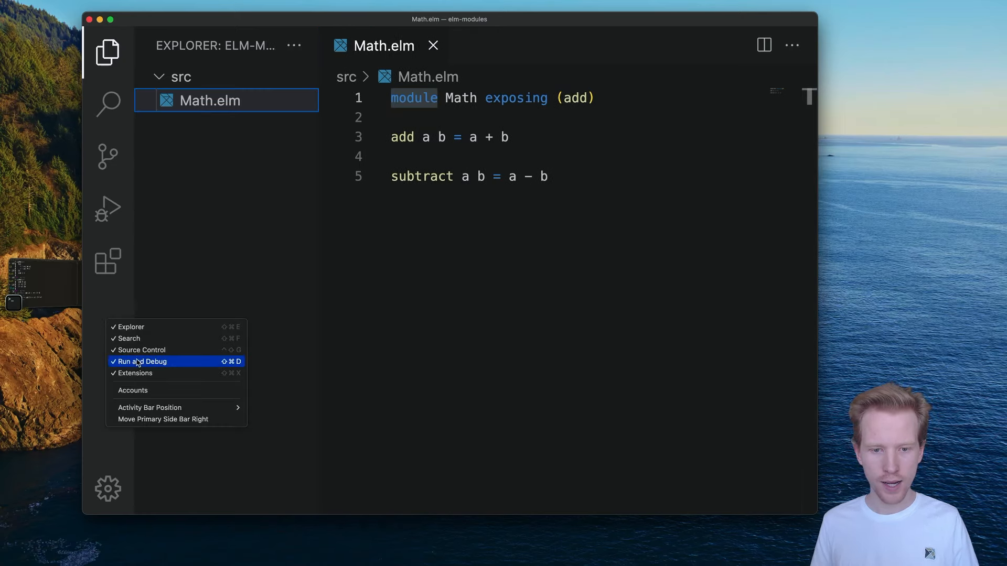
mouse_move(177, 418)
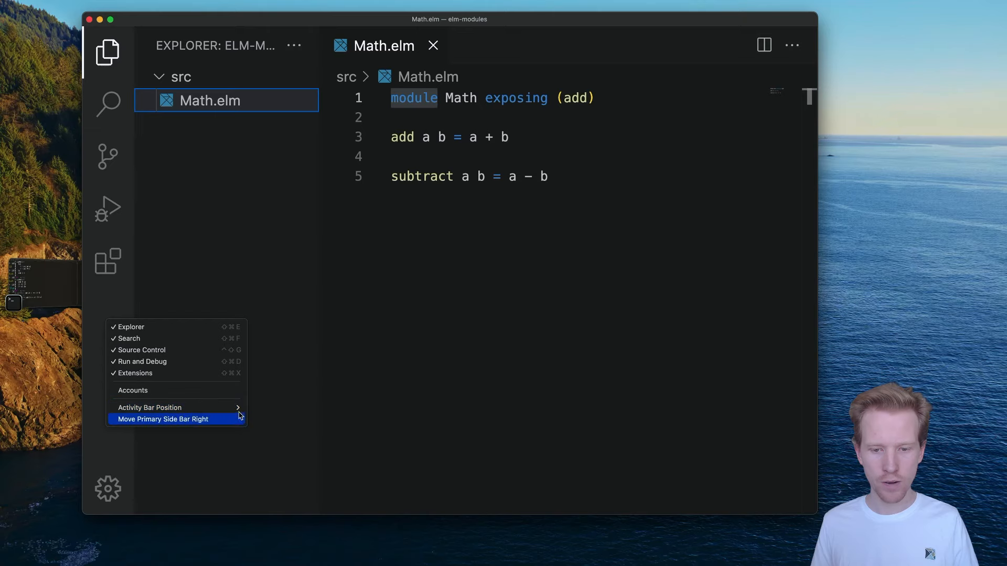
Hide the Activity Bar, then highlight the add and subtract names in Math.elm.
left_click(164, 419)
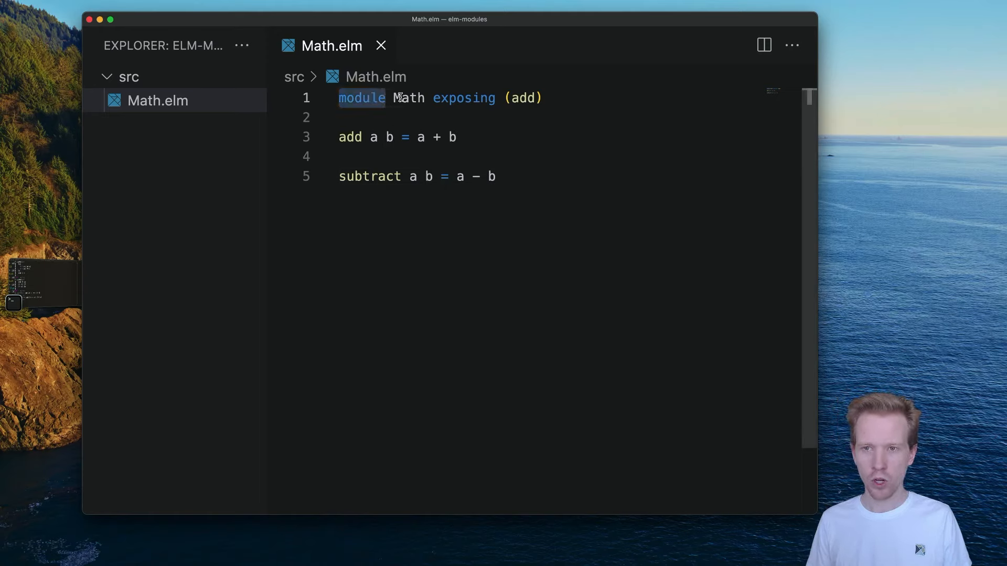
double_click(464, 98)
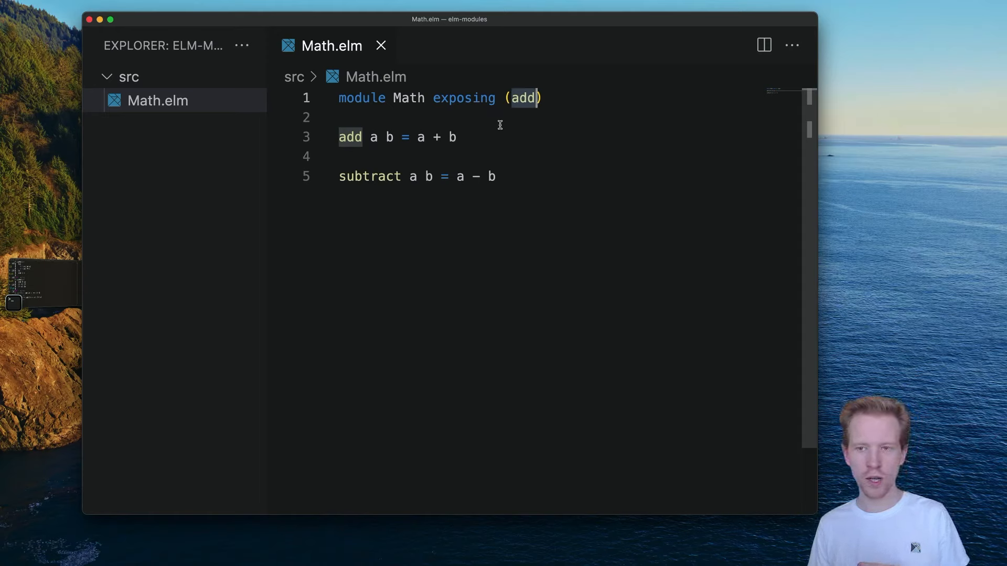
mouse_move(379, 175)
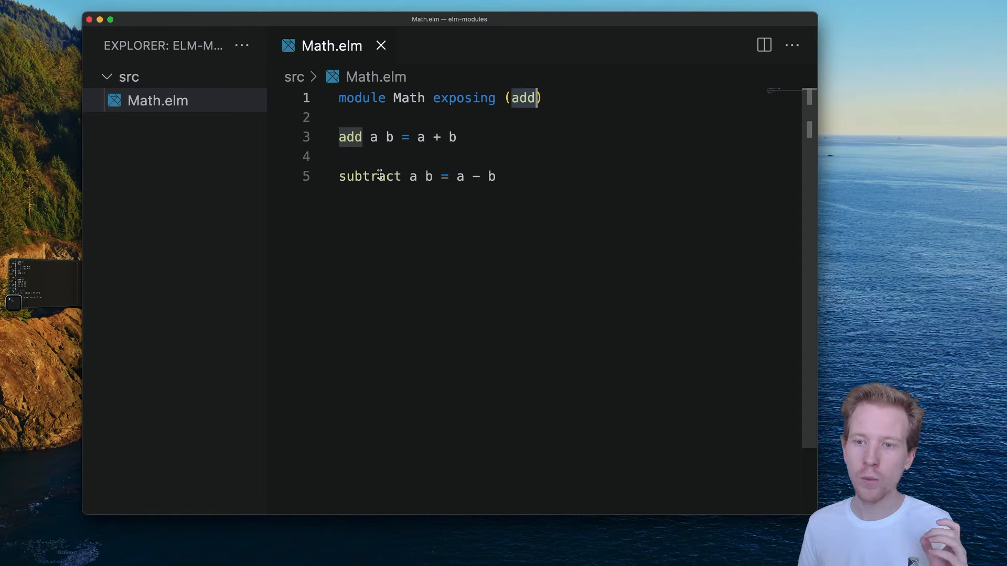
double_click(369, 176)
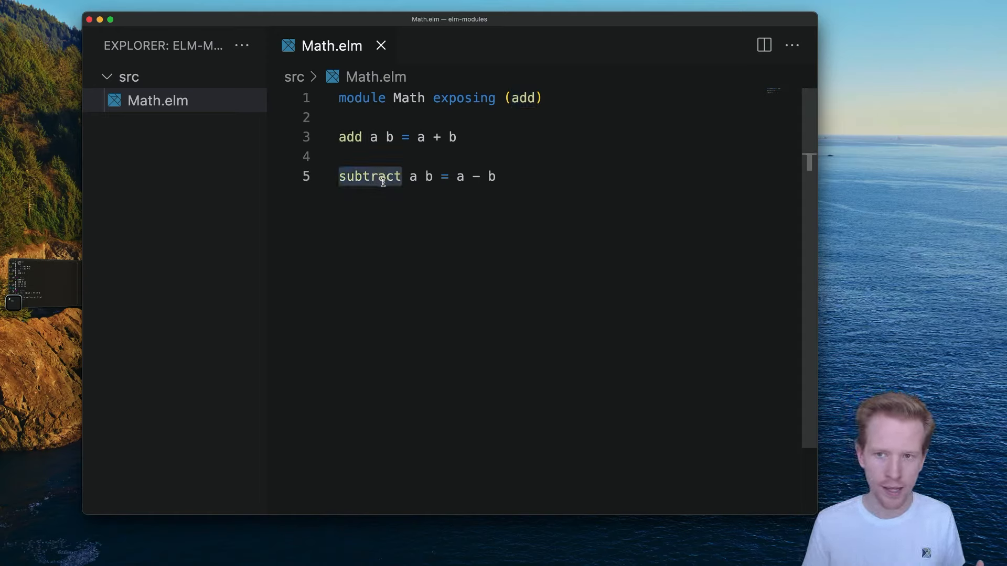
mouse_move(430, 270)
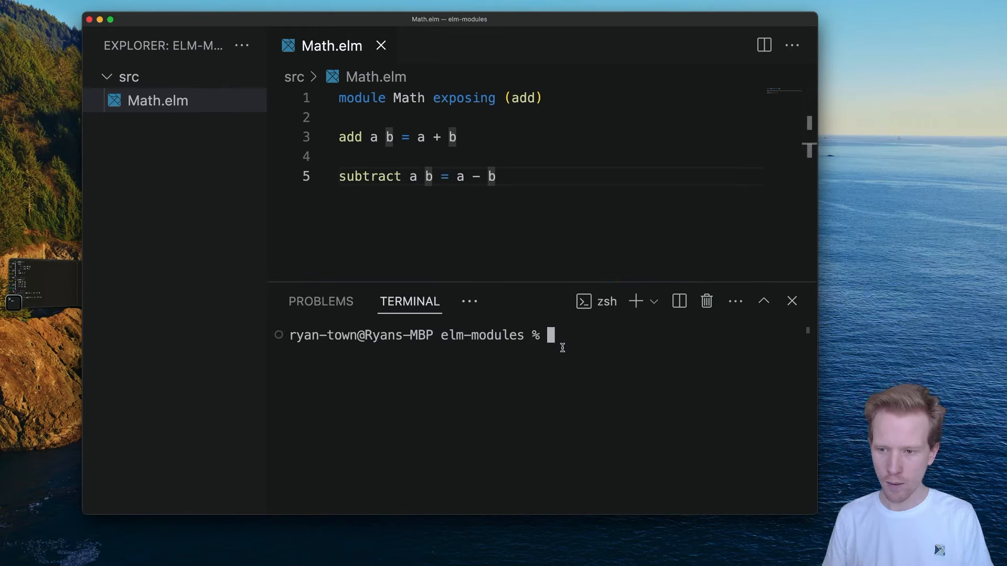
Start elm repl in the terminal and import Math.
type("elm repl")
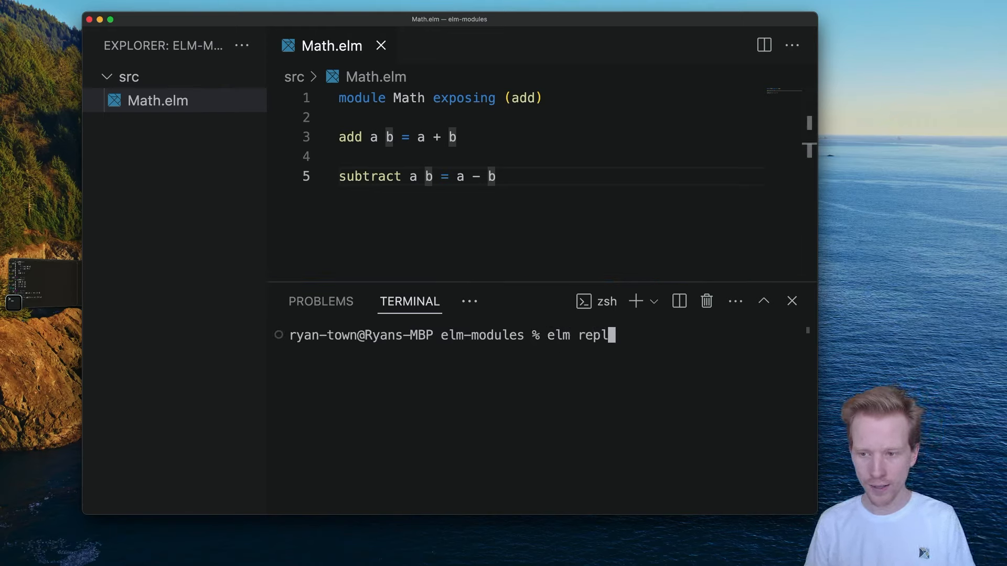
key("Return")
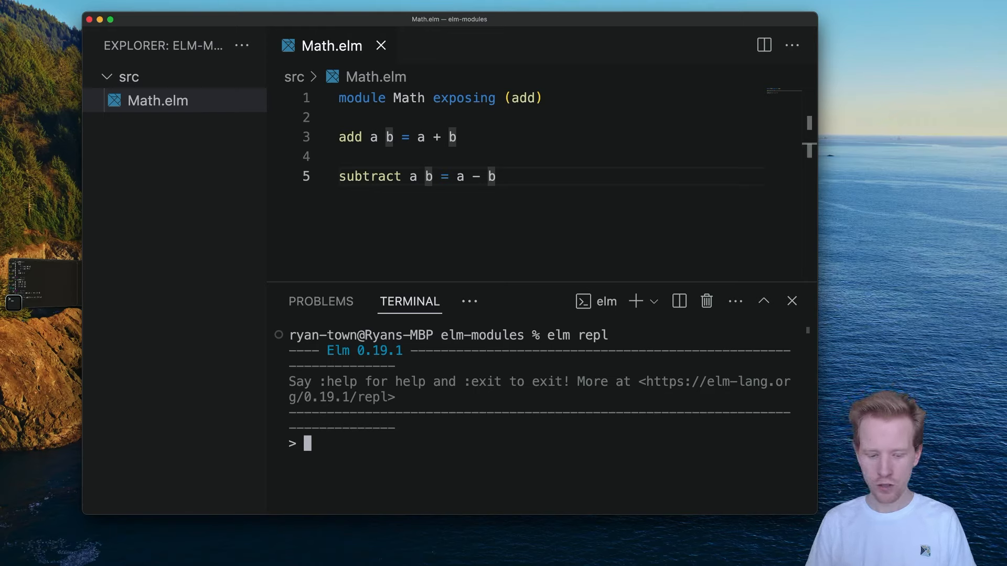
type("import Math")
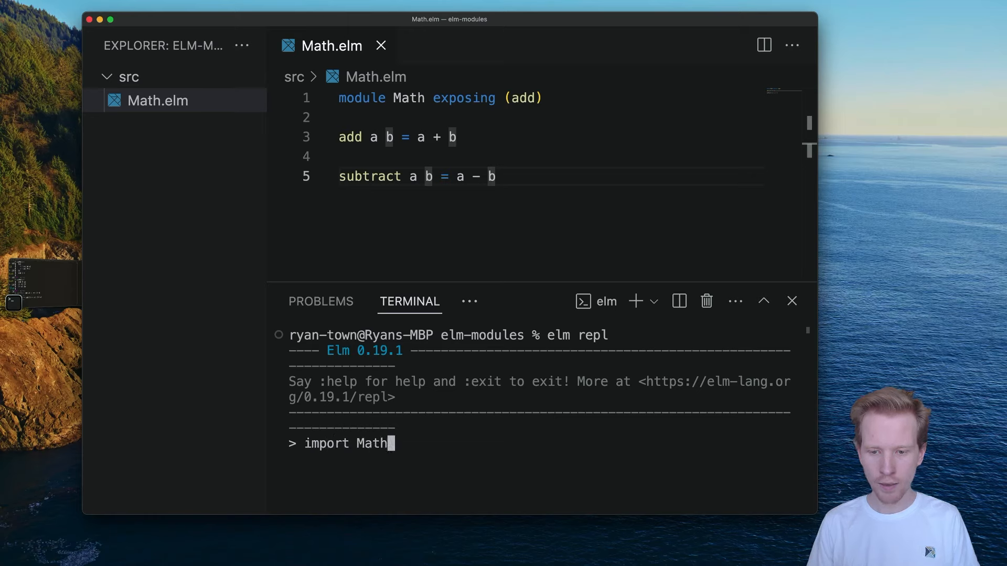
key("Return")
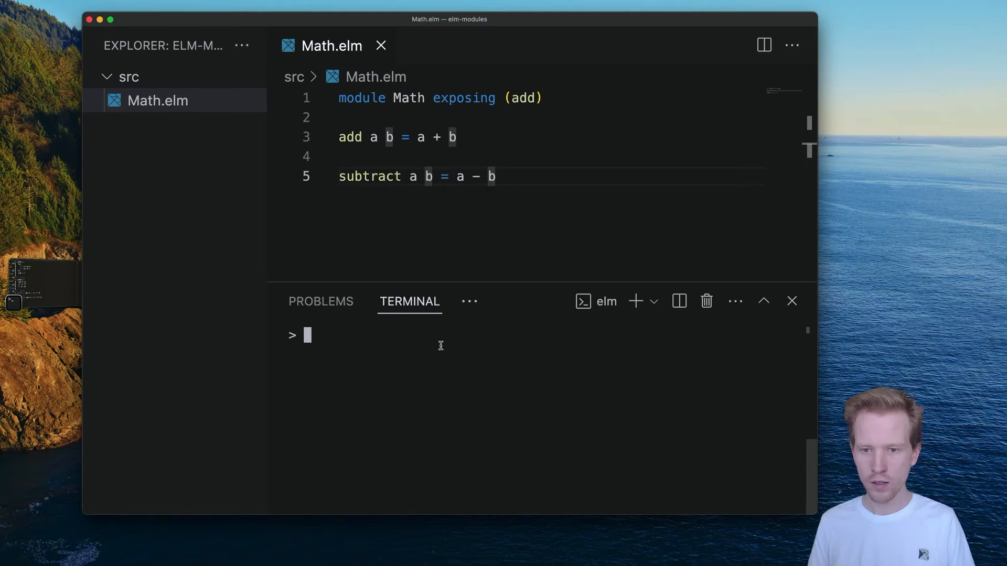
mouse_move(390, 329)
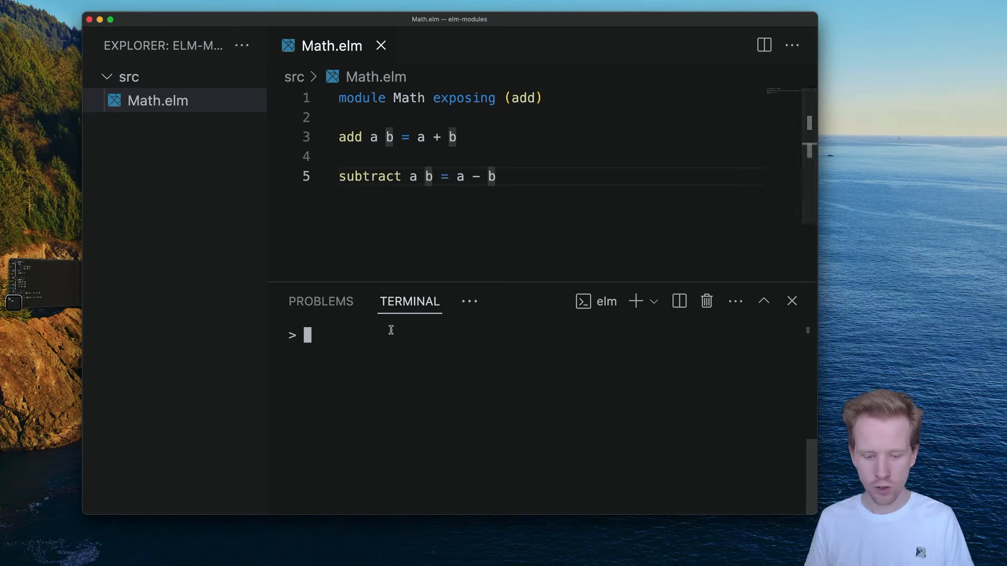
Exit the REPL to the shell and begin typing an elm command.
type(":E")
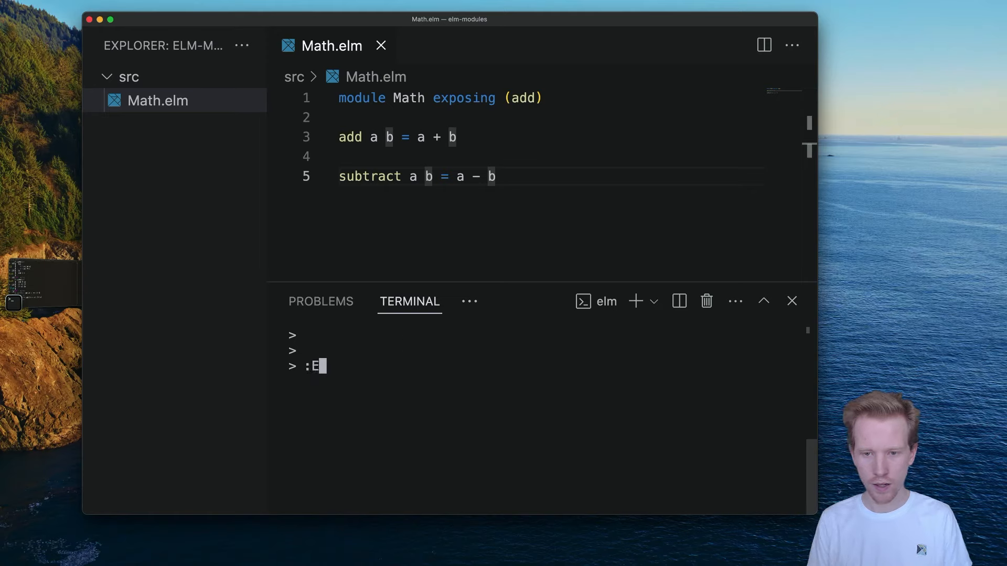
key("Return")
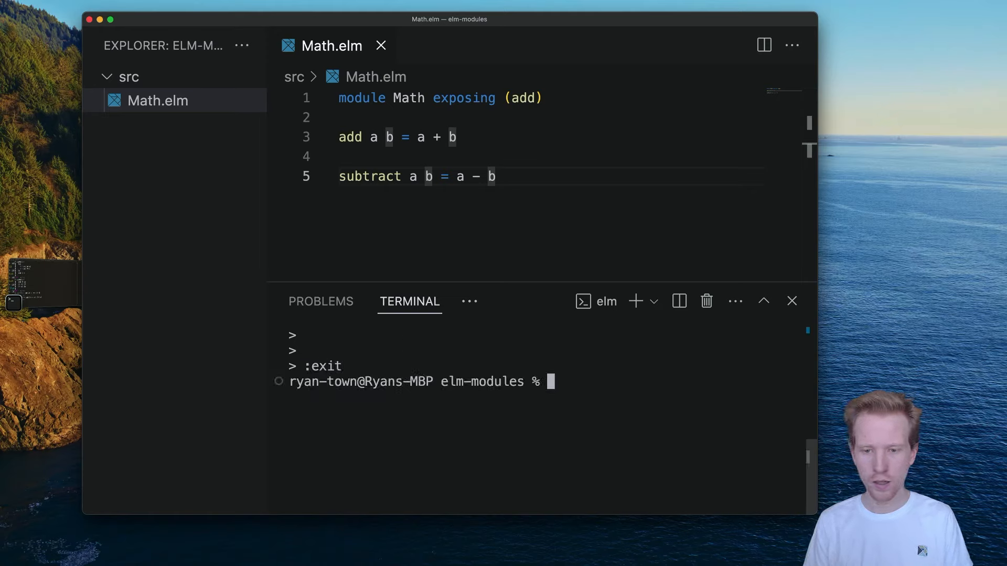
type("elm")
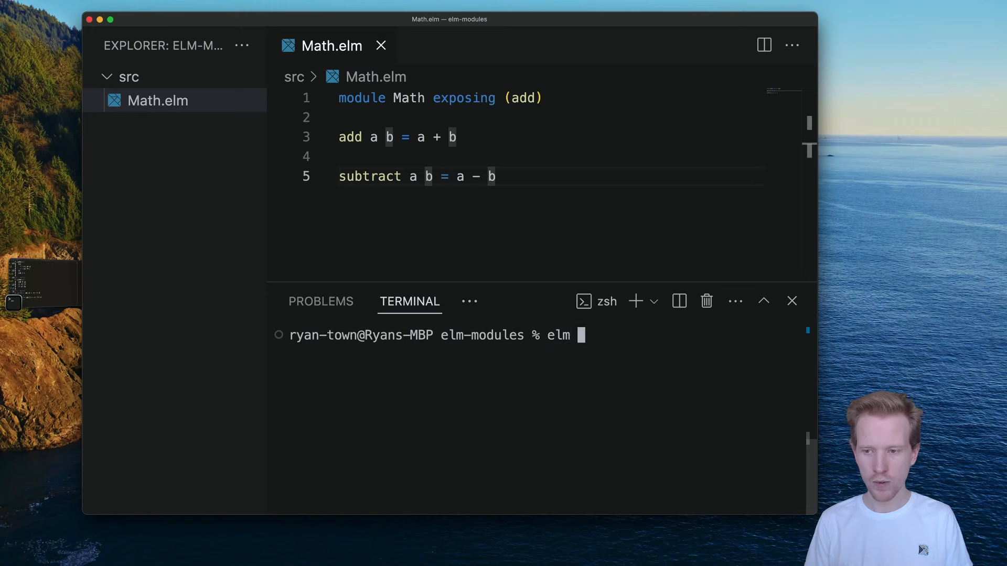
Run elm init and open the generated elm.json to check source-directories includes src.
key("Return")
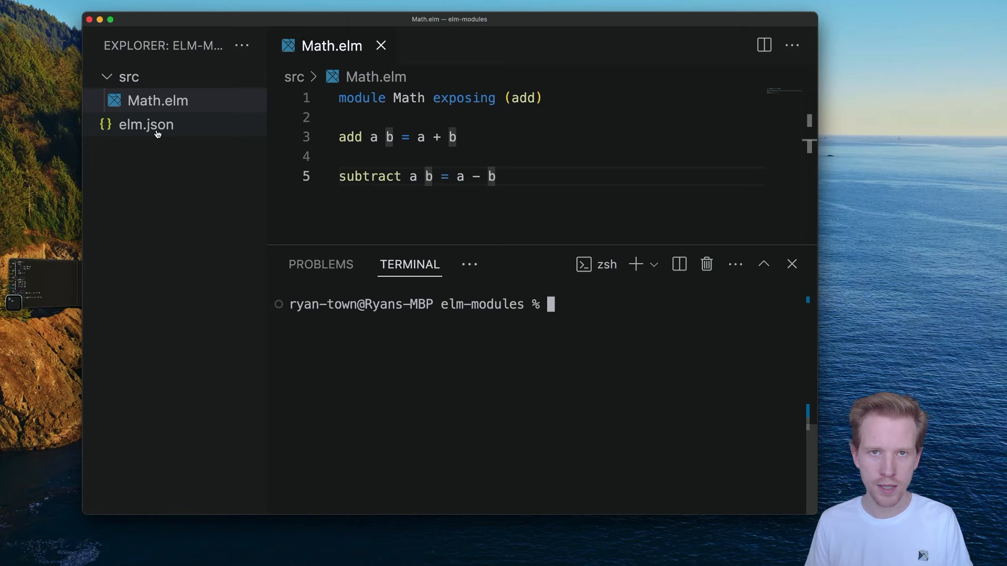
mouse_move(146, 125)
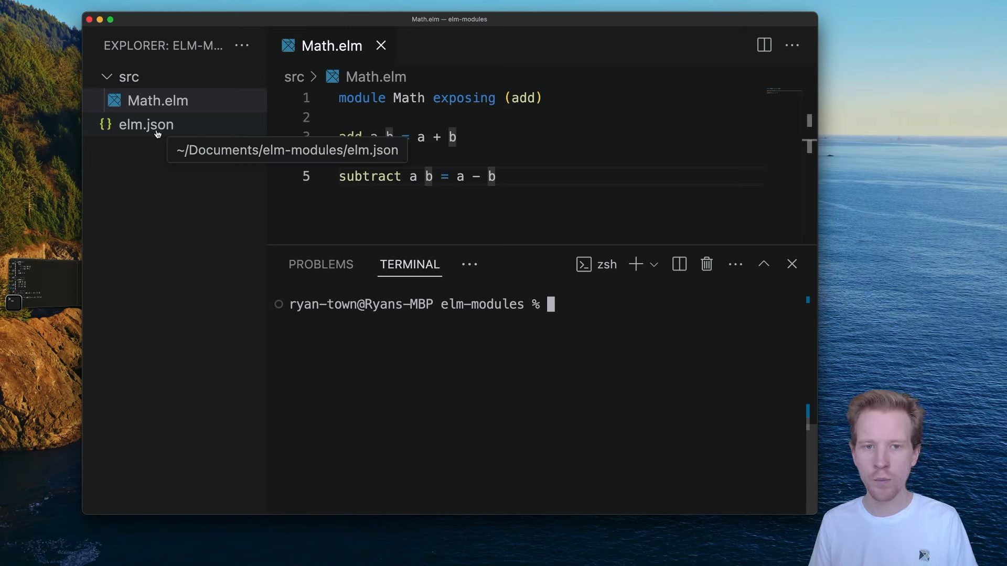
left_click(145, 125)
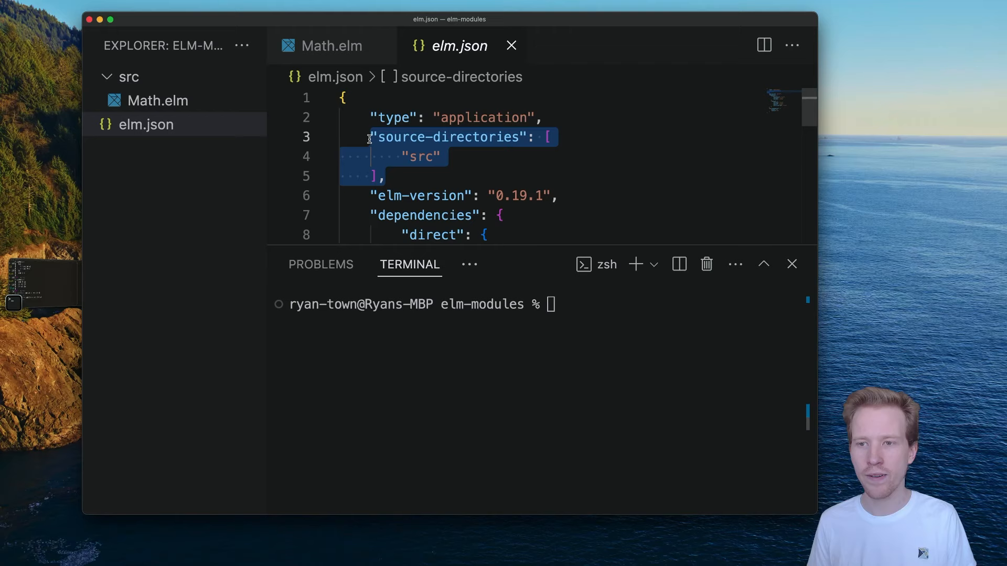
mouse_move(432, 176)
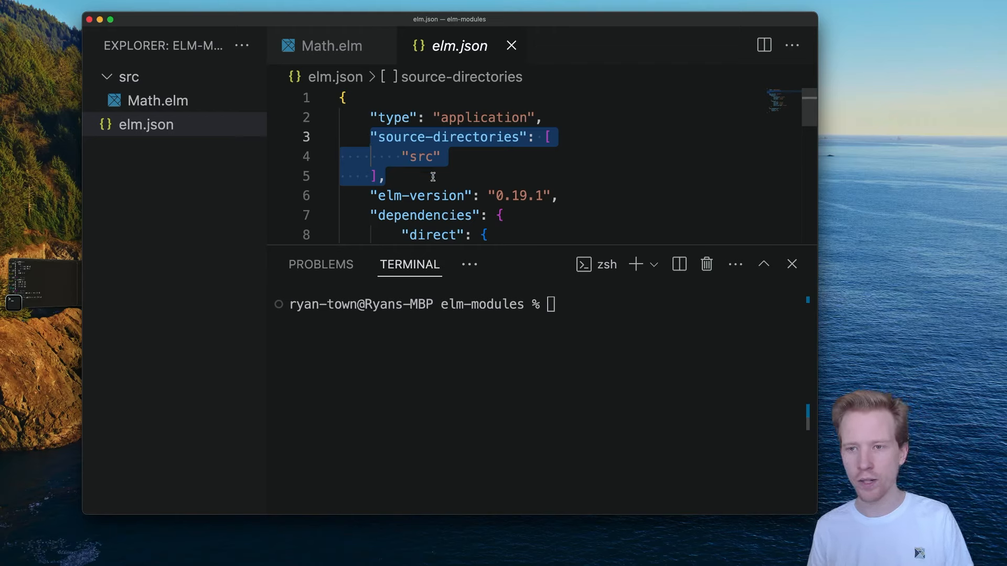
mouse_move(486, 200)
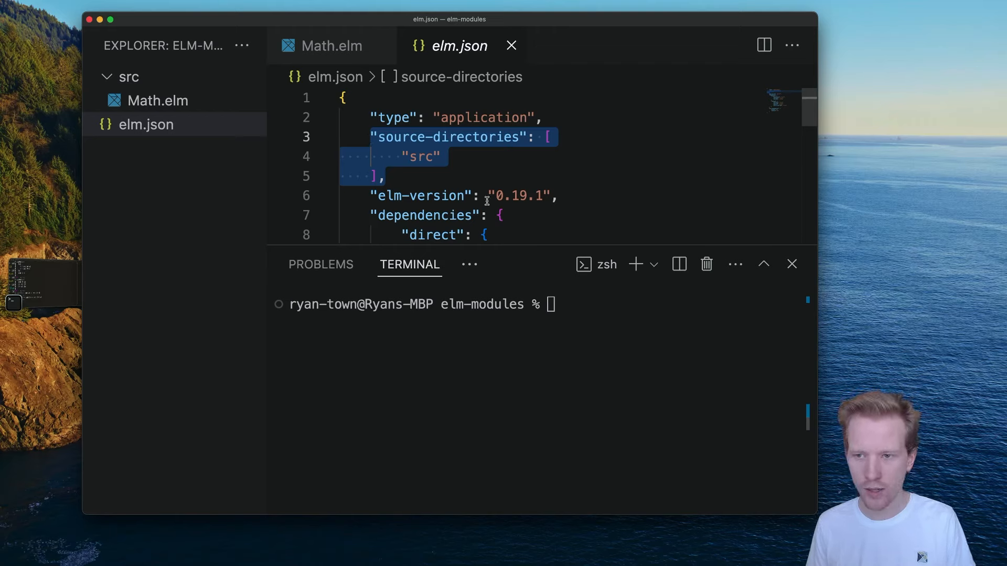
left_click(564, 371)
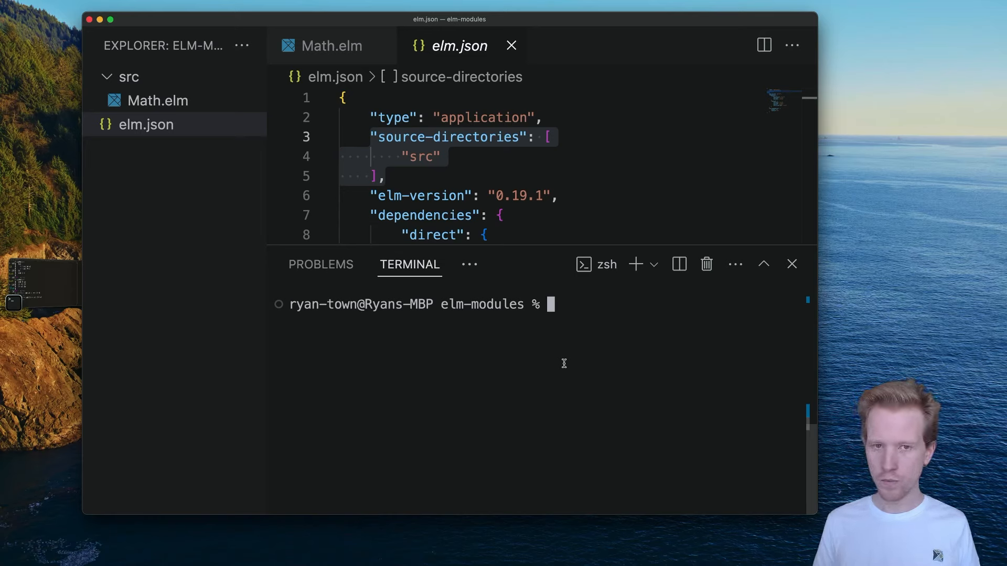
In elm repl, import Math and evaluate Math.add 10 20, returning 30.
type("elm repl")
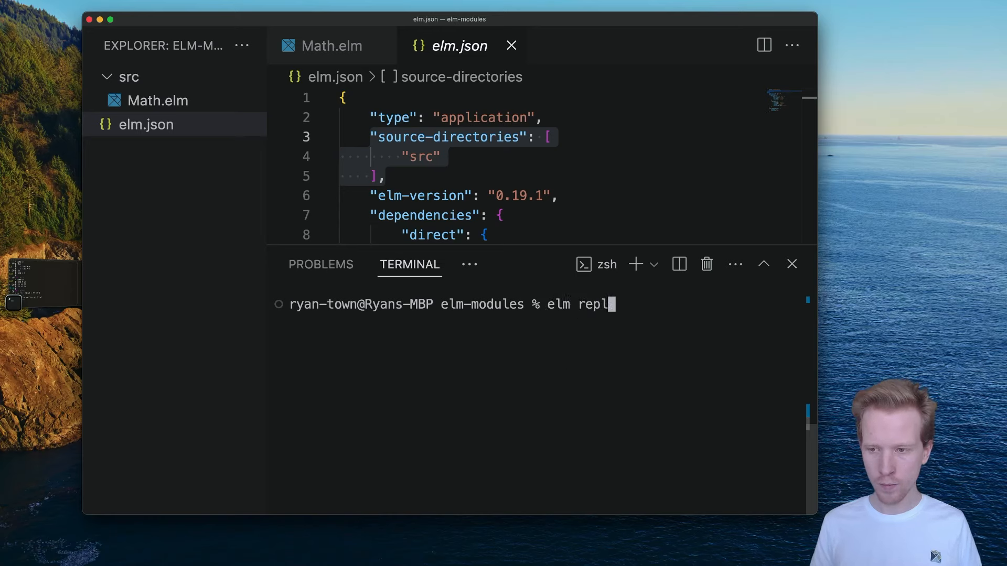
type("import Math")
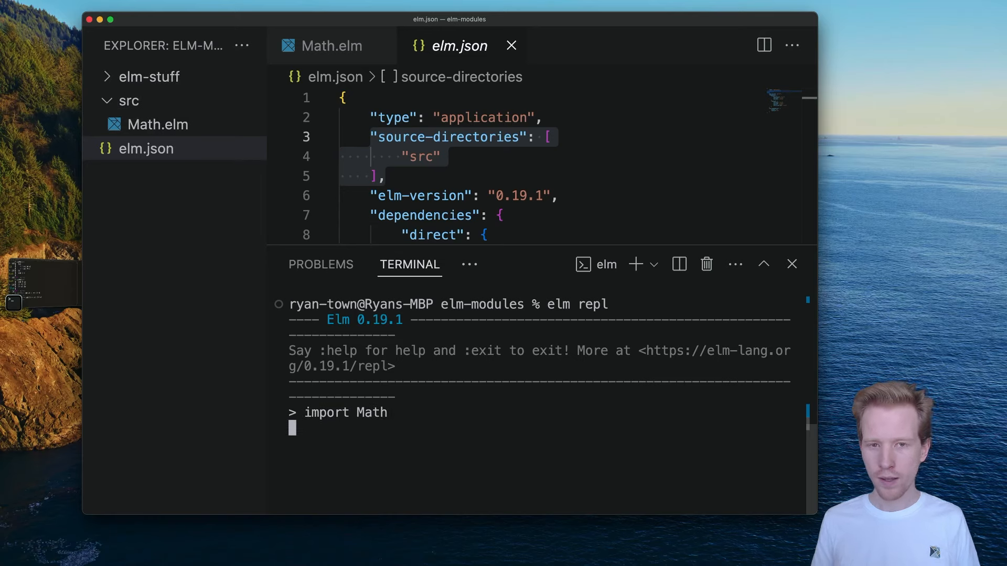
key("Return")
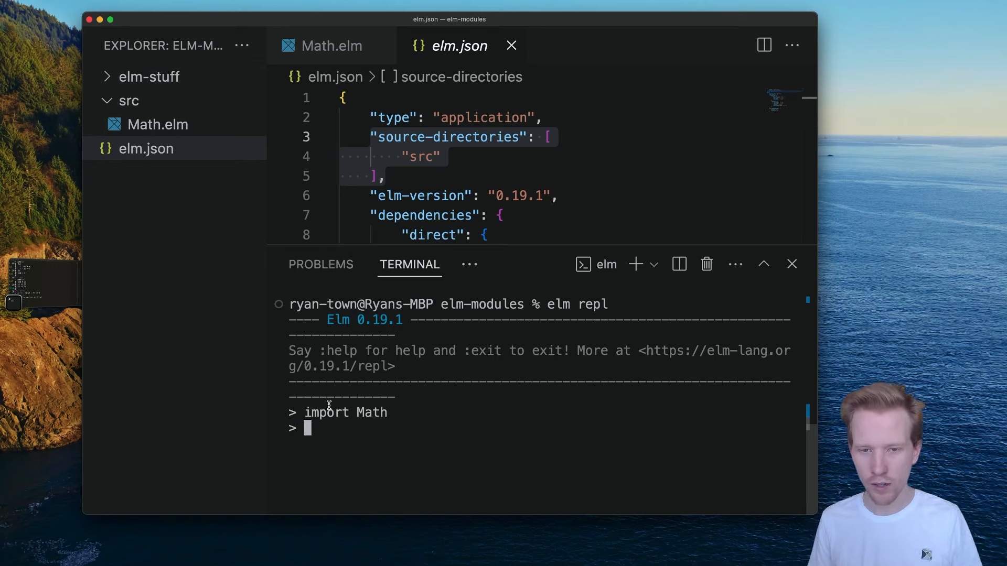
mouse_move(403, 450)
type("Math.add")
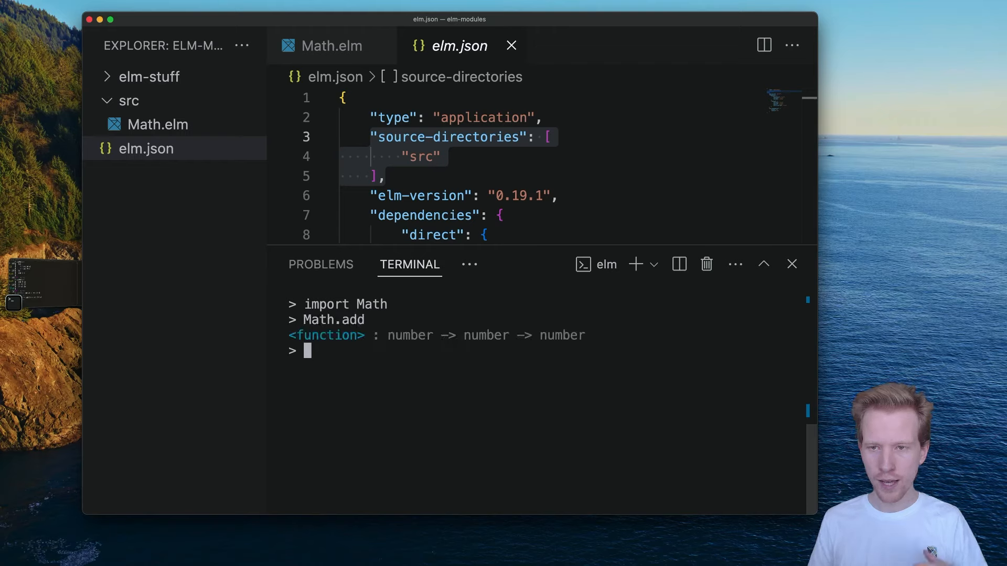
left_click(332, 46)
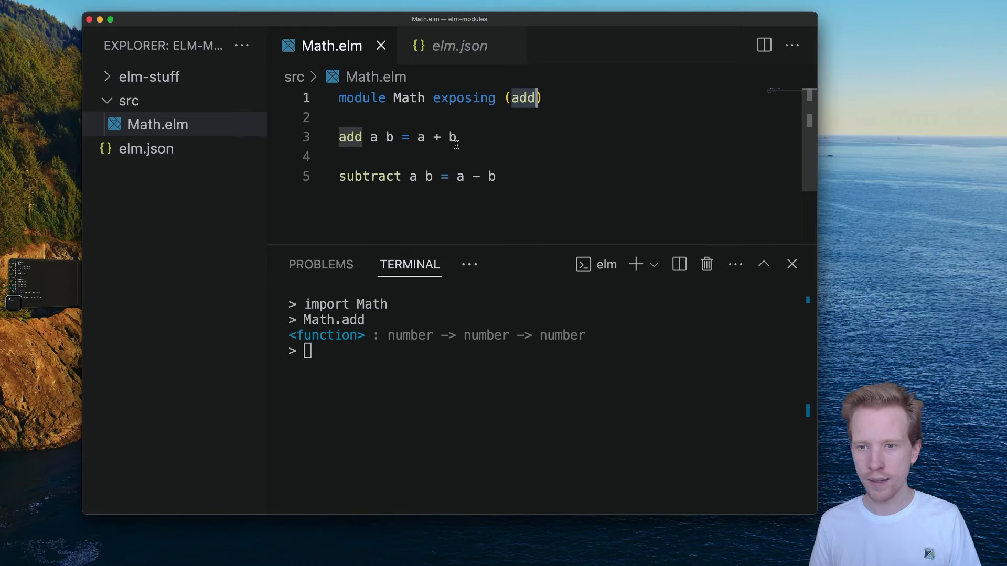
mouse_move(380, 348)
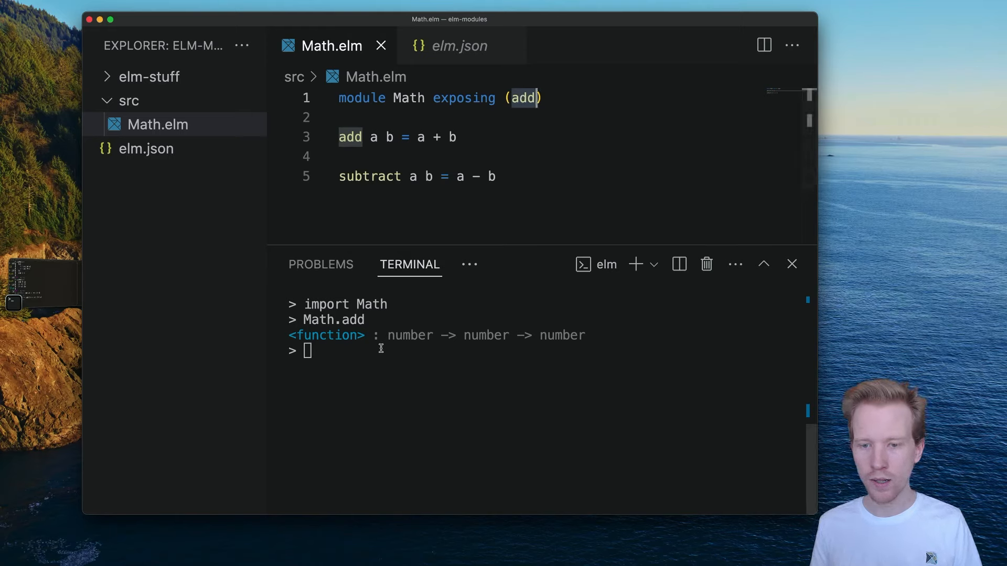
type("Math.add 10 20")
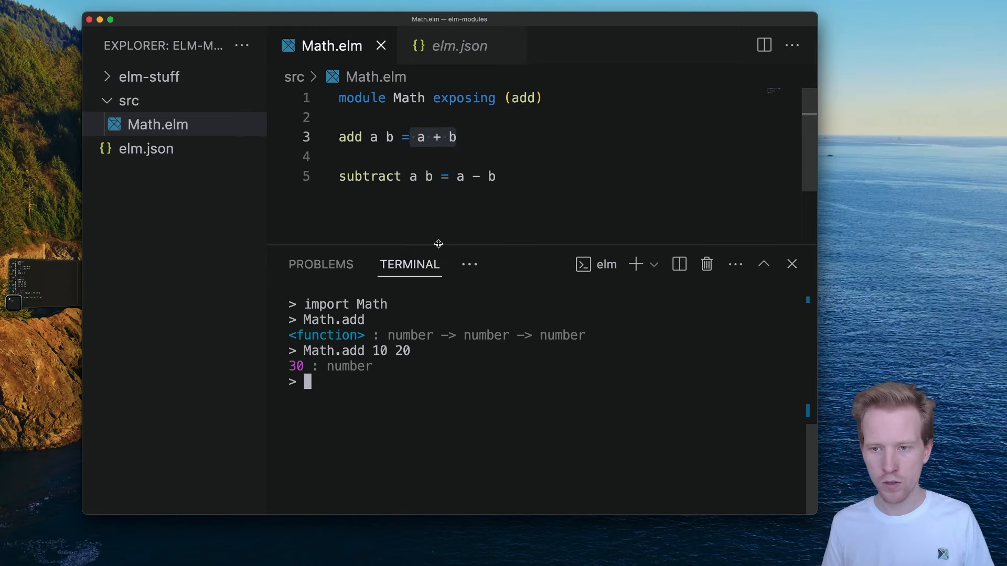
mouse_move(460, 389)
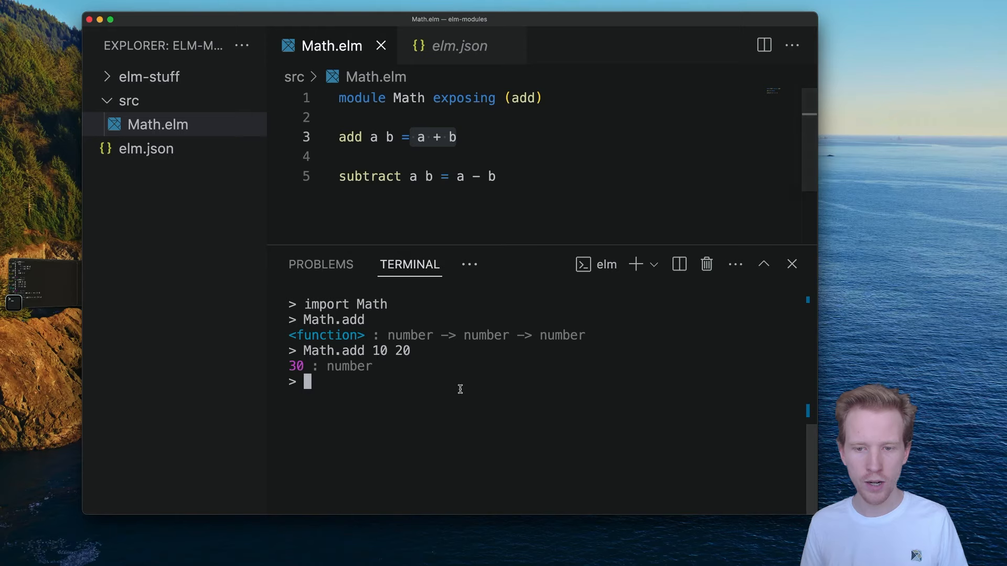
Evaluate Math.subtract in the REPL, triggering the not-exposed naming error.
type("MAth.")
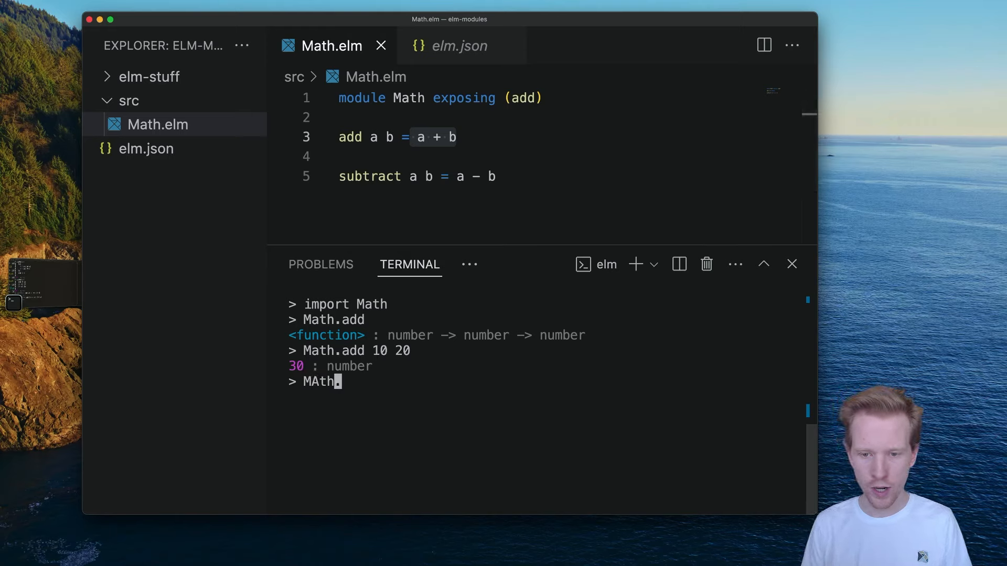
type("Math.subs")
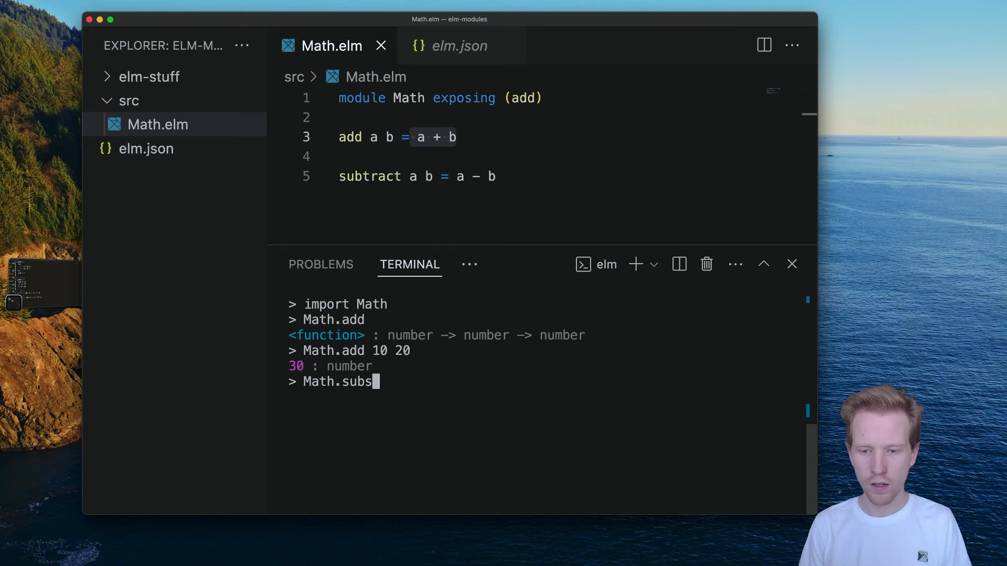
key("Return")
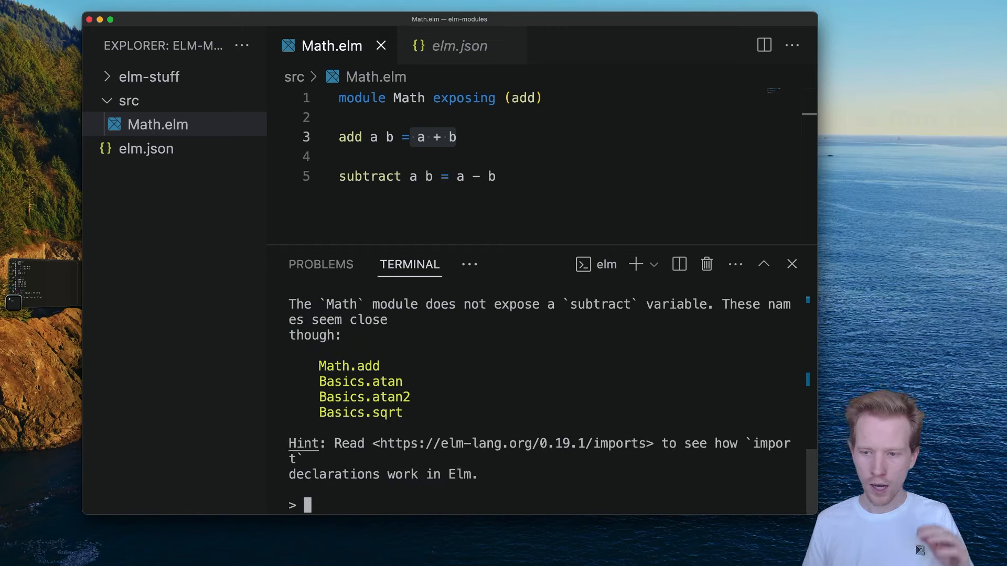
mouse_move(491, 327)
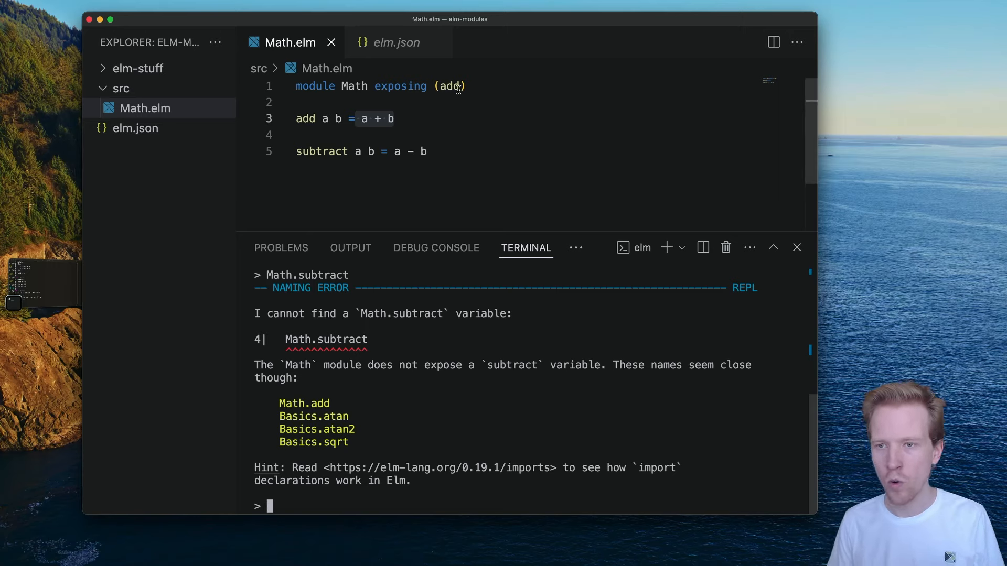
Change Math's exposing list to (add, subtract) and evaluate Math.subtract in the REPL.
type(", subtr")
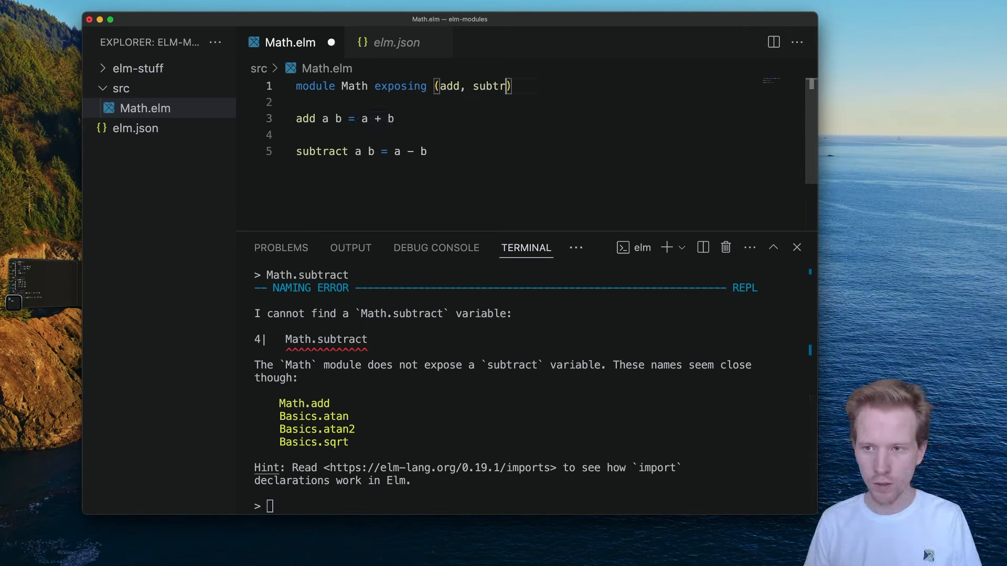
type("act")
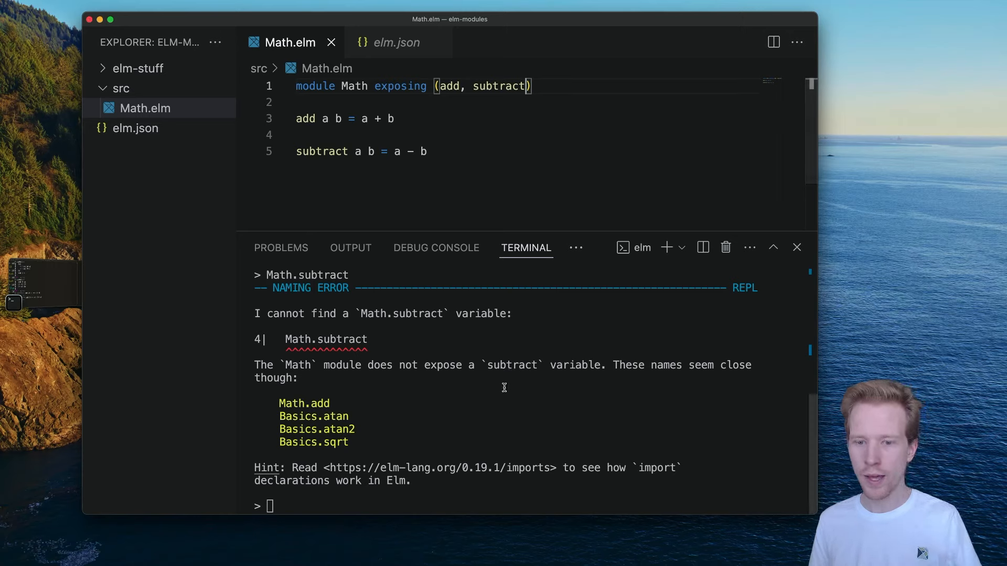
type("Math.add 10 20")
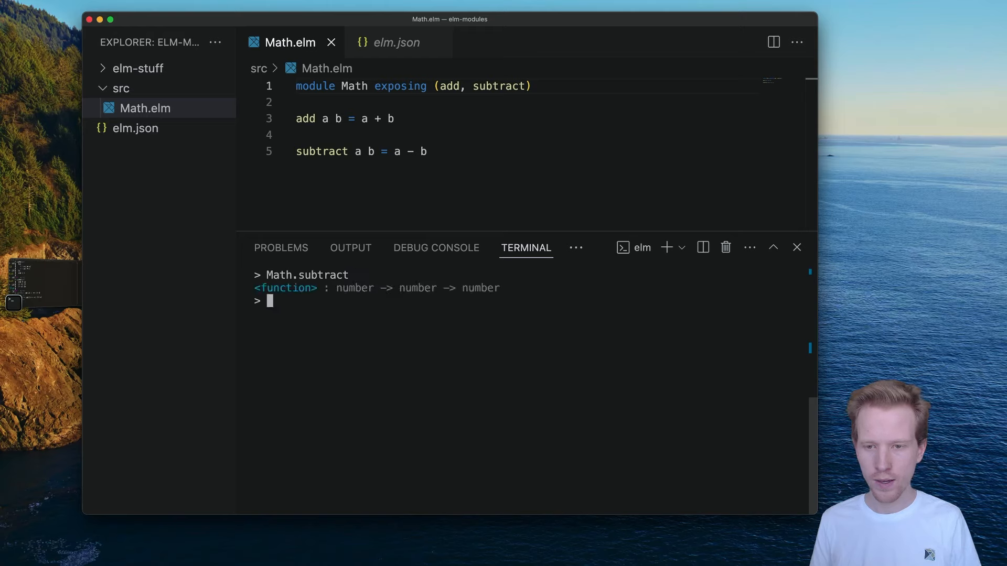
type("Math.subtract")
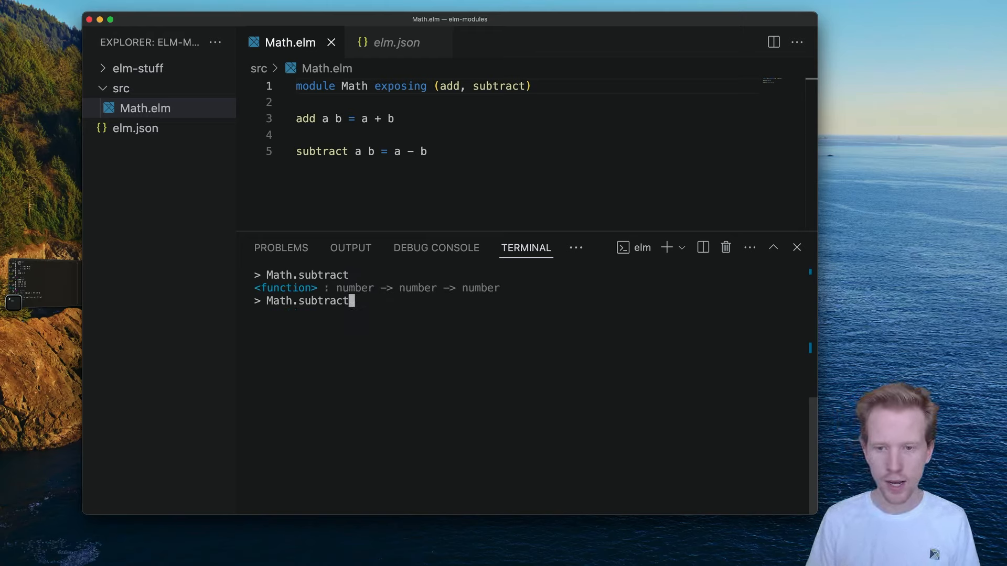
key("Return")
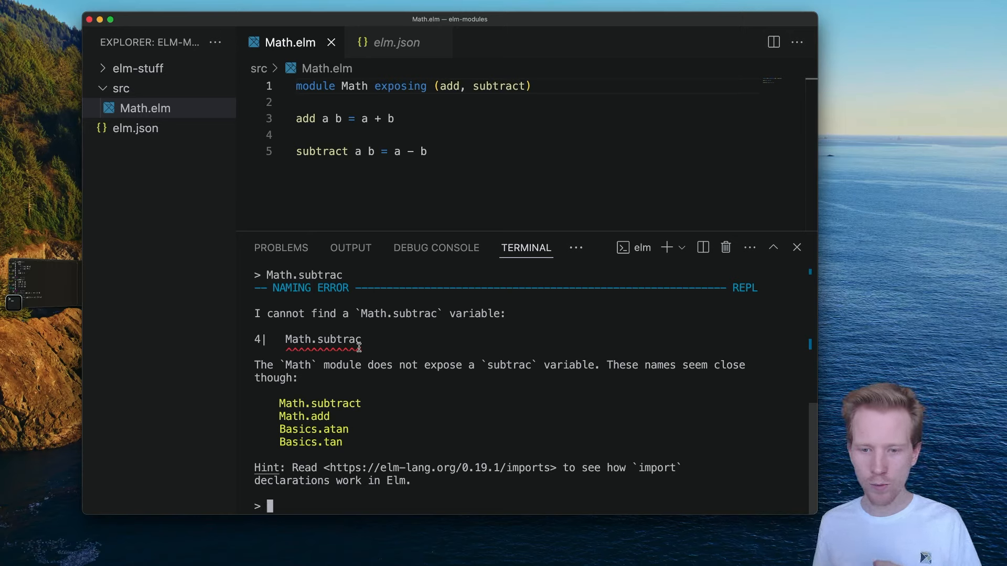
Replace the exposing list with (..) and run Math.subtract 20 10, returning 10.
double_click(324, 340)
type("Math.sub")
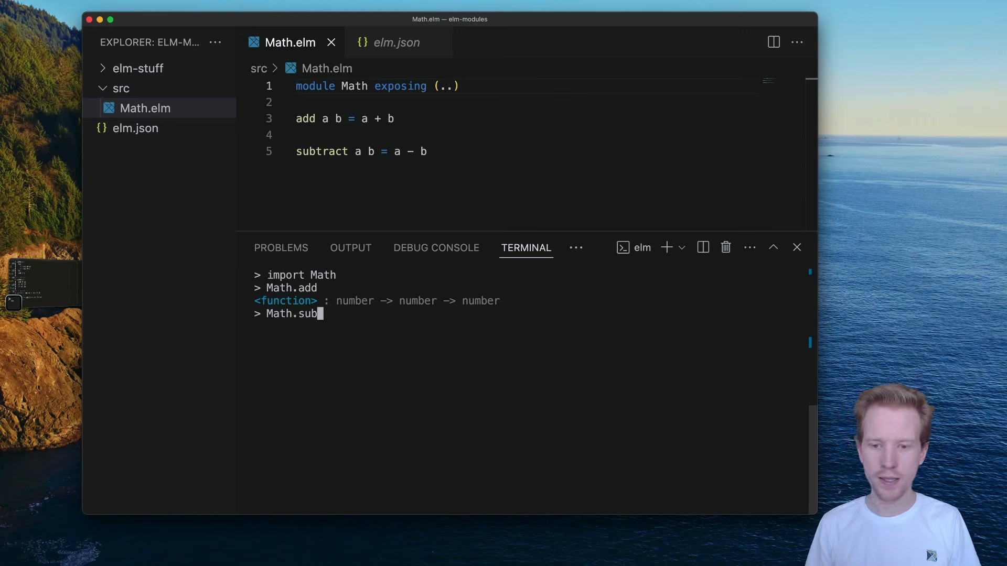
key("Return")
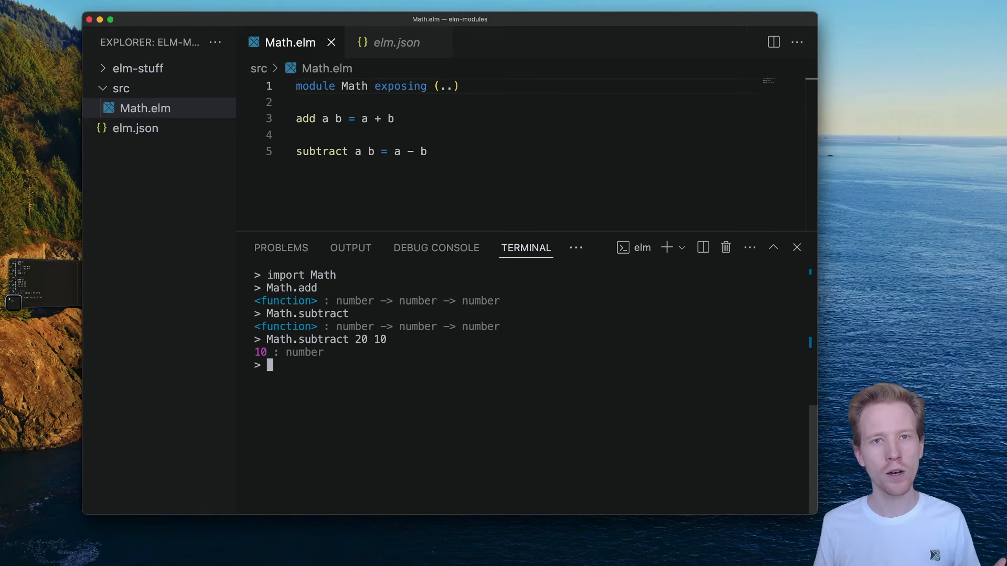
mouse_move(478, 445)
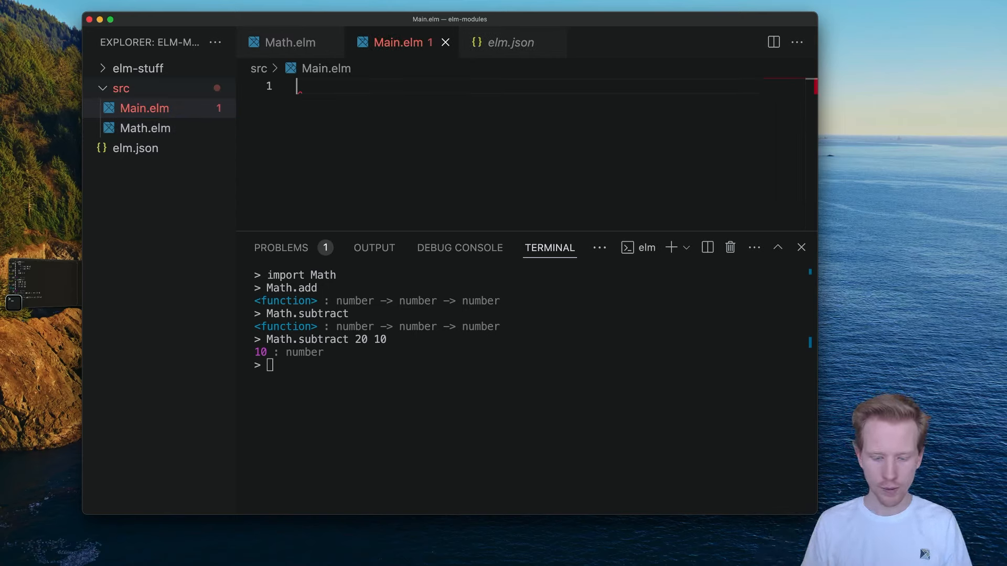
Declare 'module Main exposing (..)' and add 'import Math' in Main.elm.
type("module Main e")
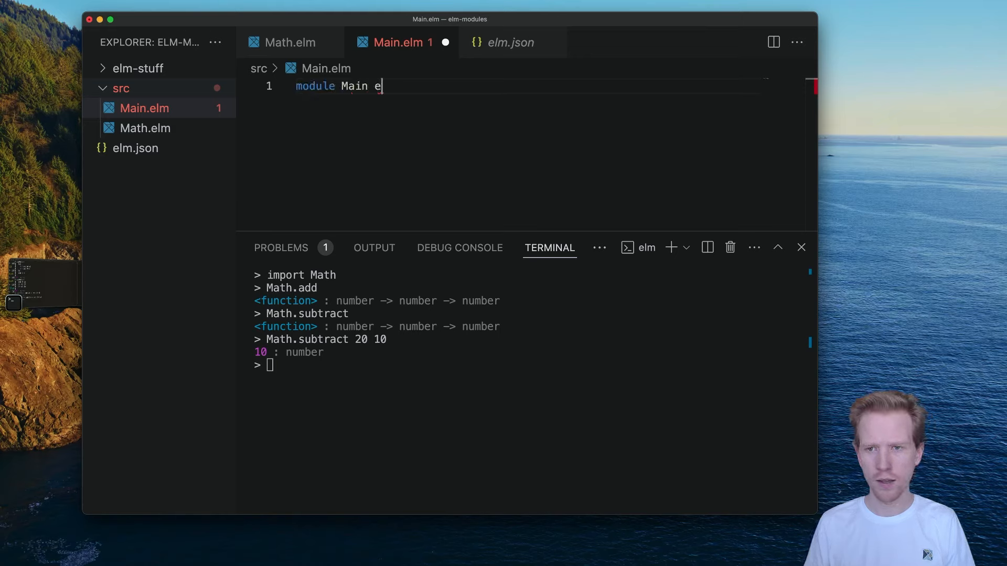
type("xposing")
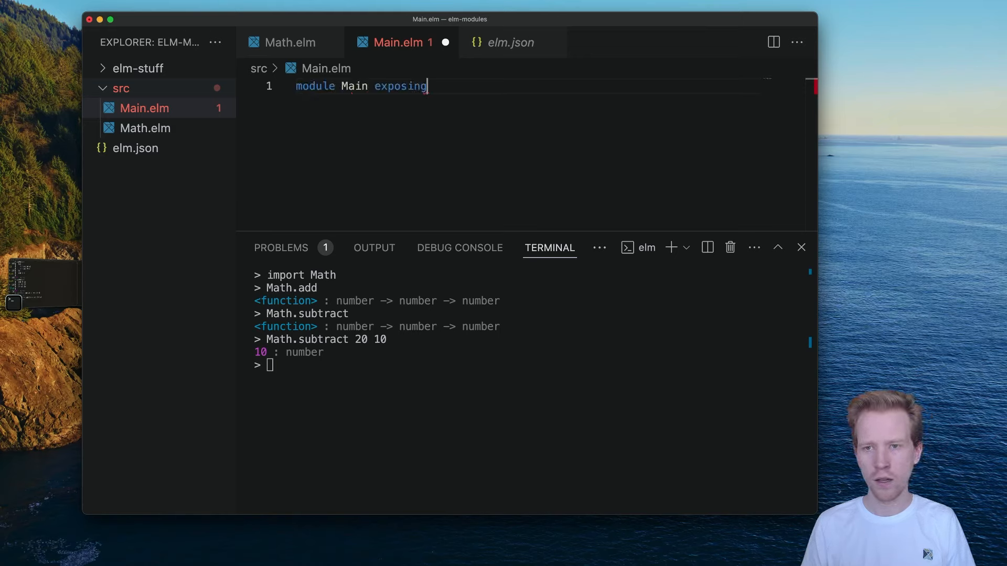
type("(main)")
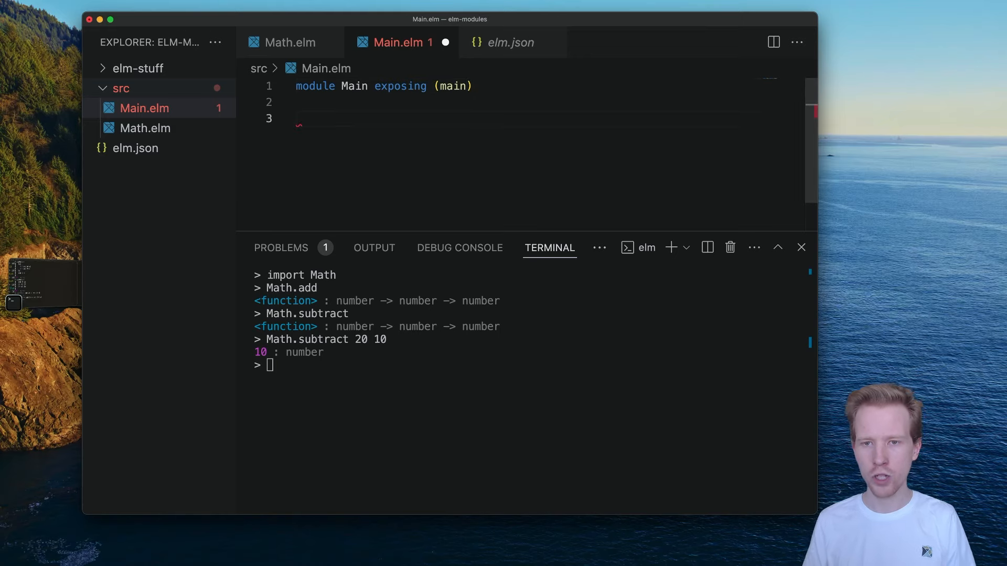
type("import Math")
type("main =")
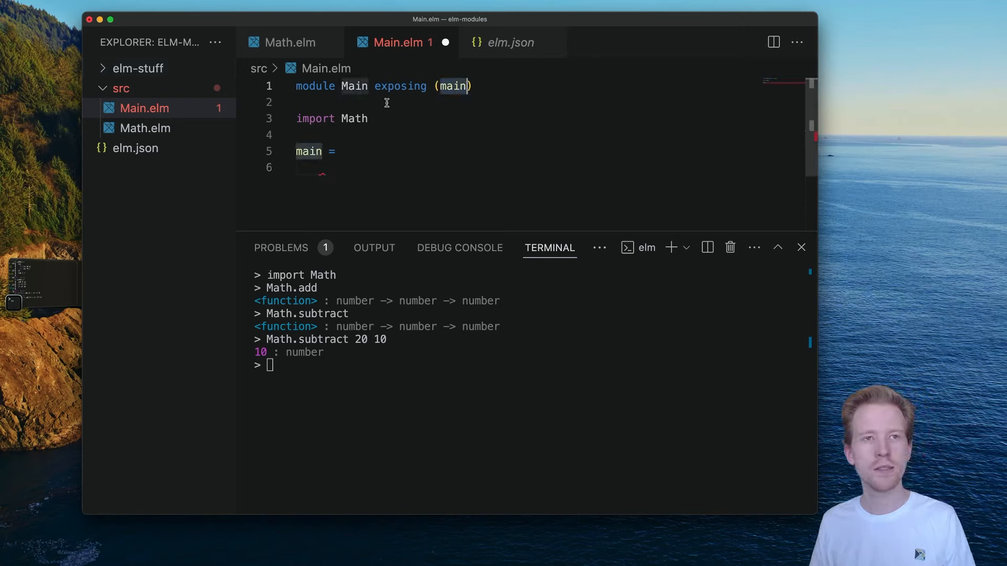
Define hundred as Math.add 50 50, save, and import Main in the REPL.
type("h")
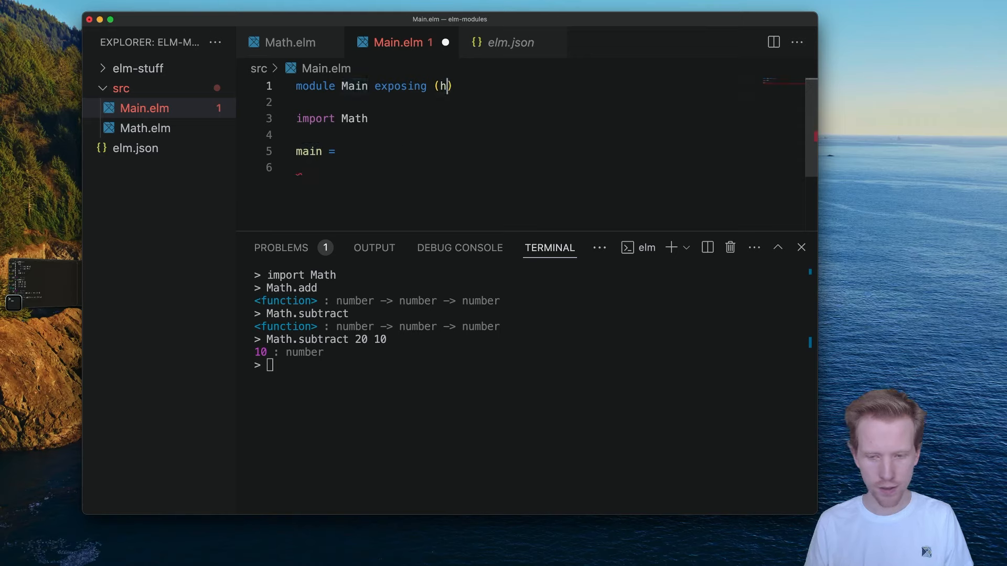
type("..")
left_click(547, 168)
type("Ma")
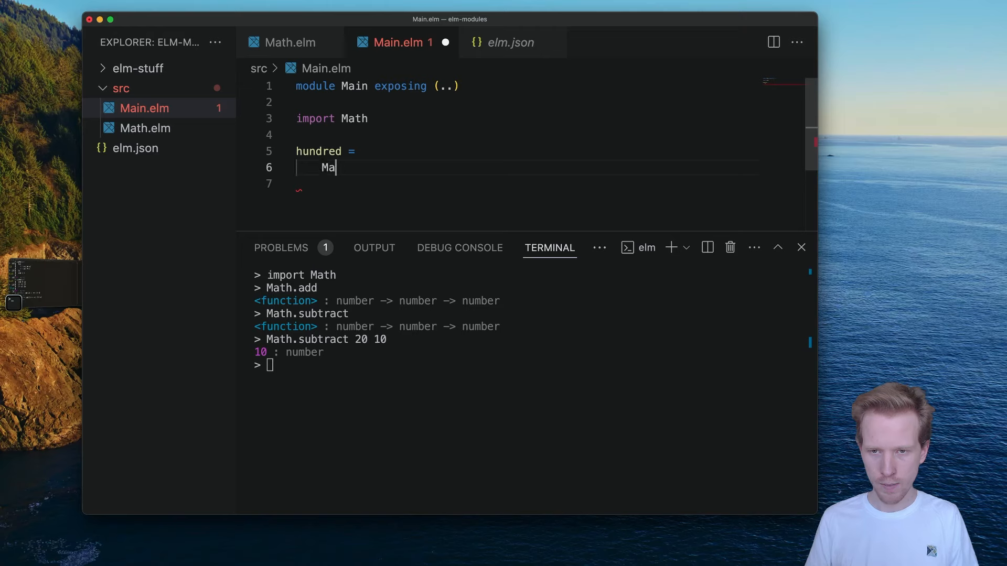
type("th.add 50 50")
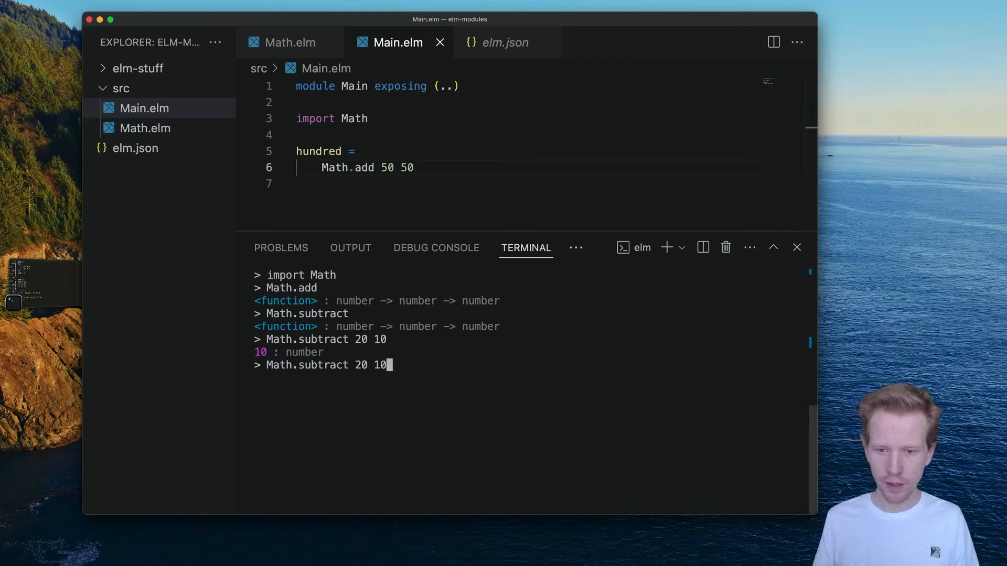
type("import Main")
type("Main.hunder")
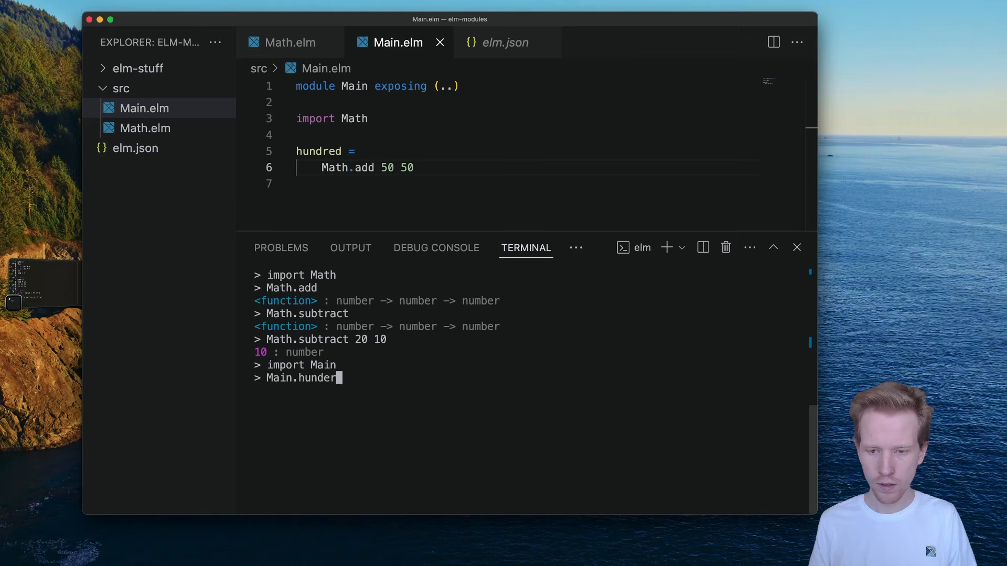
Get 100 from Main.hundred, trigger the naming error without Math's import, then retype 'import Math'.
type("red")
key("Return")
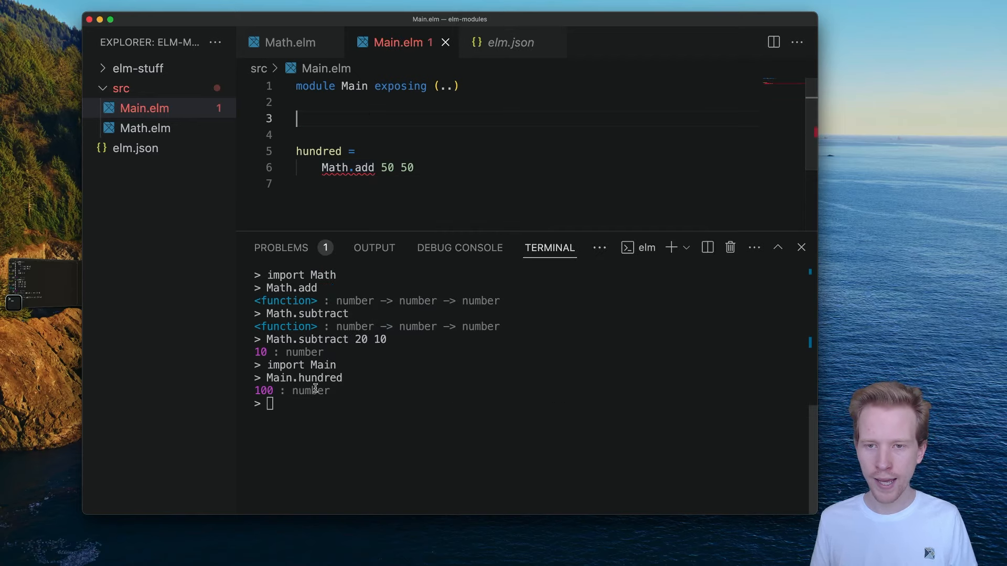
key("Return")
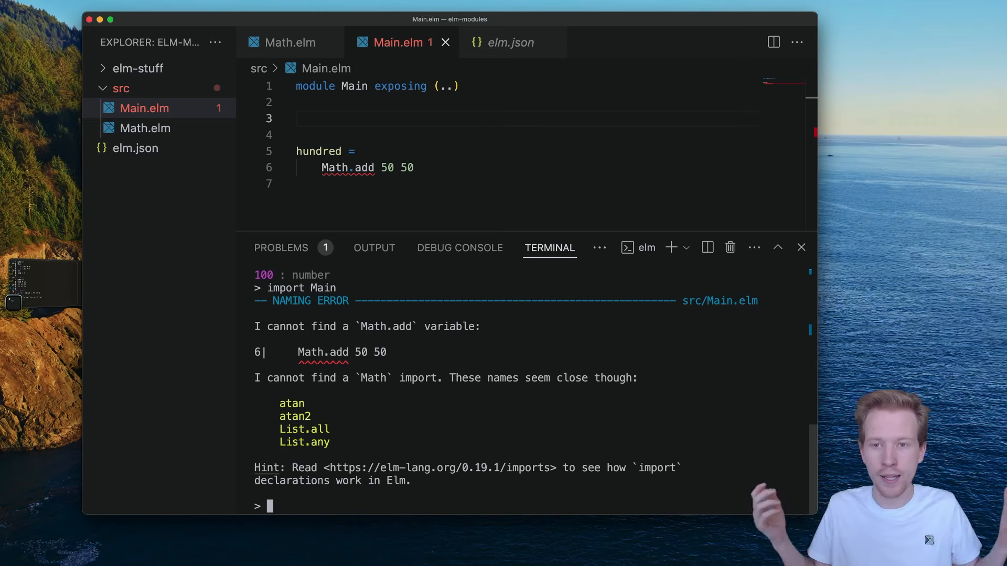
left_click(295, 117)
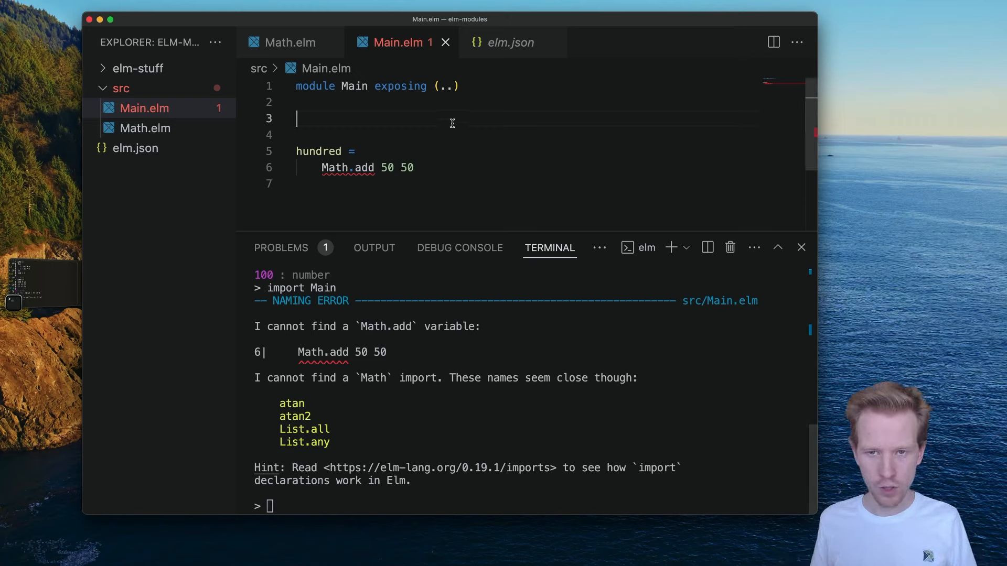
type("import Math")
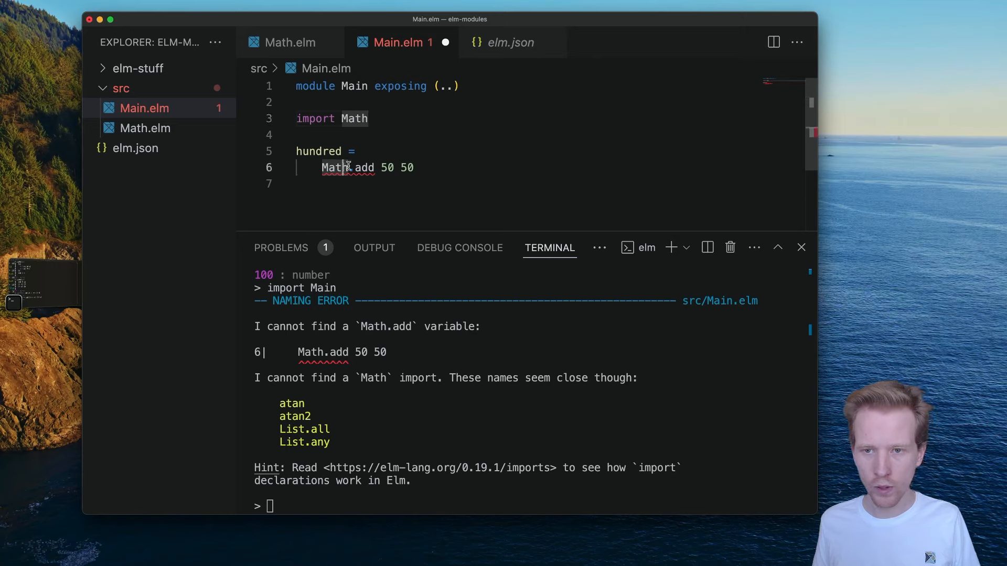
Import Math as M and define hundred as M.add 50 (M.subtract 20 30).
left_click(370, 118)
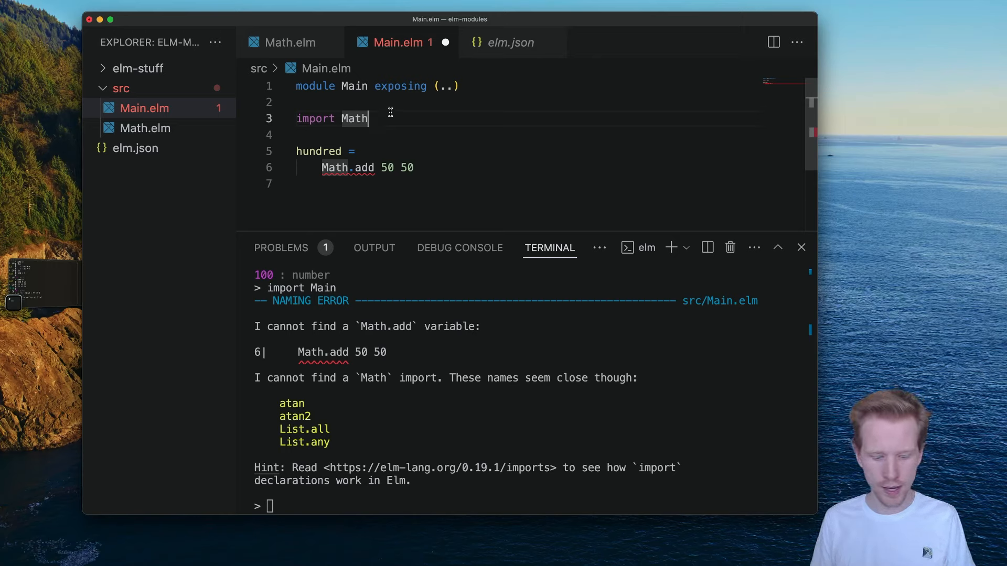
type("as M")
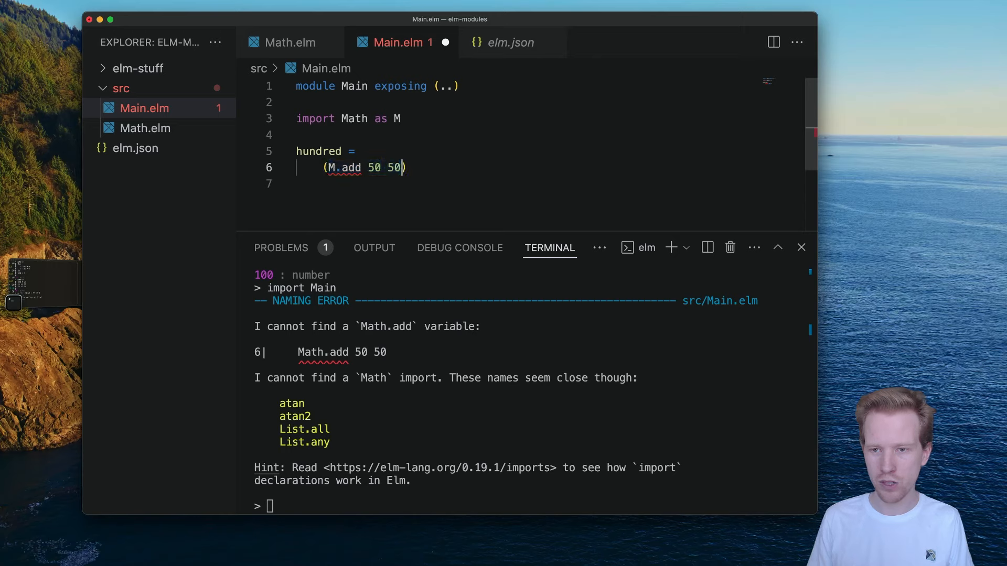
type("(M.subtract 20")
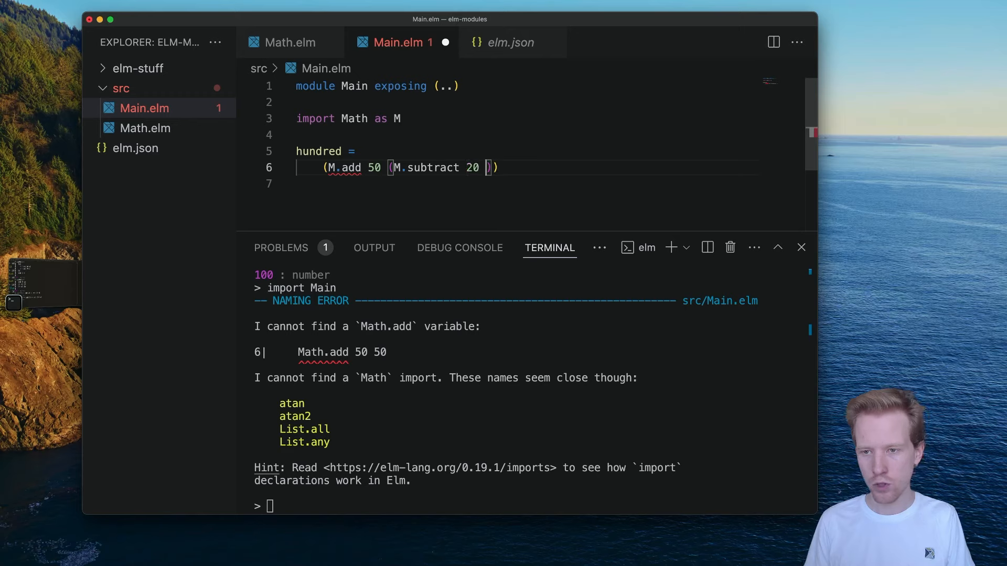
type("30")
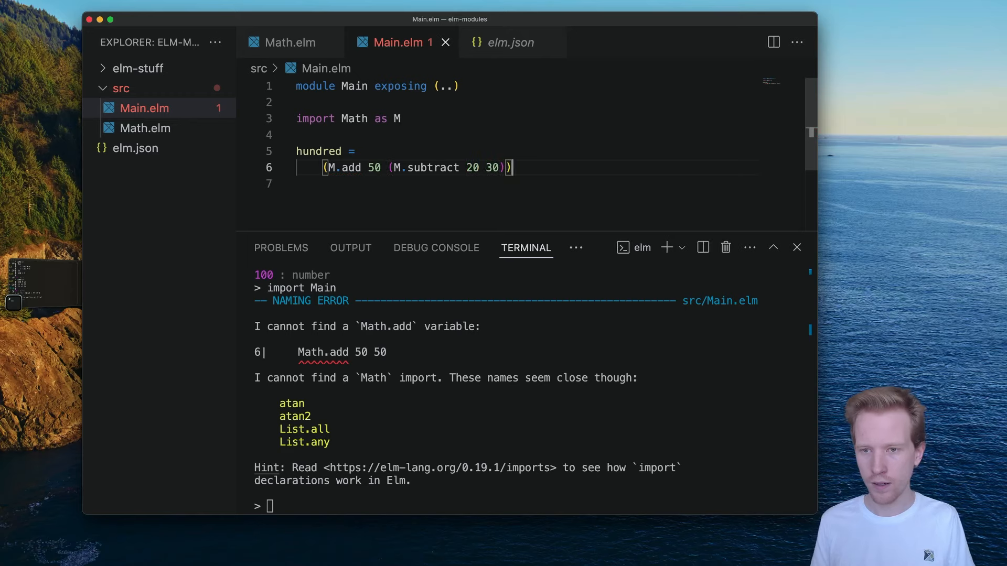
left_click(388, 118)
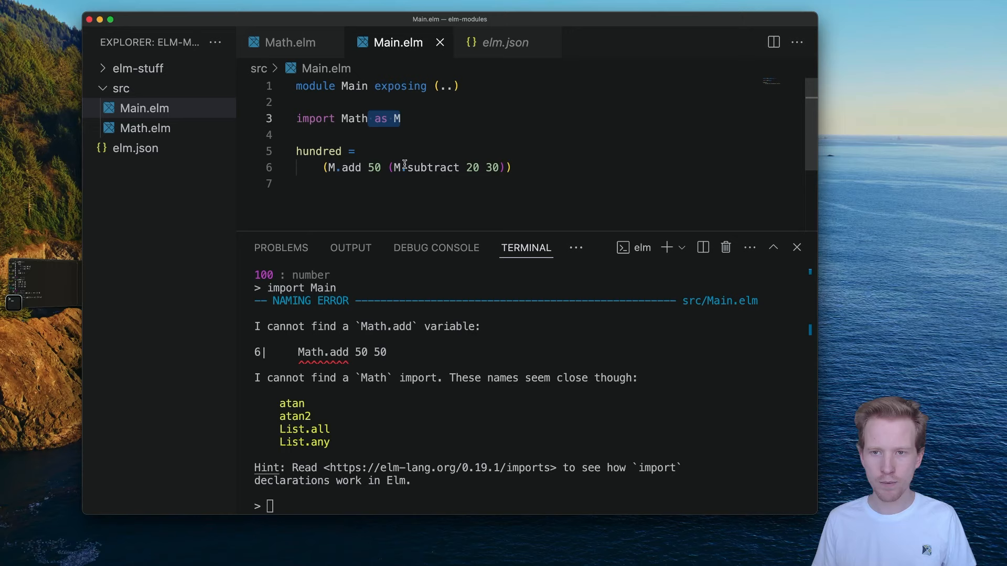
left_click(401, 118)
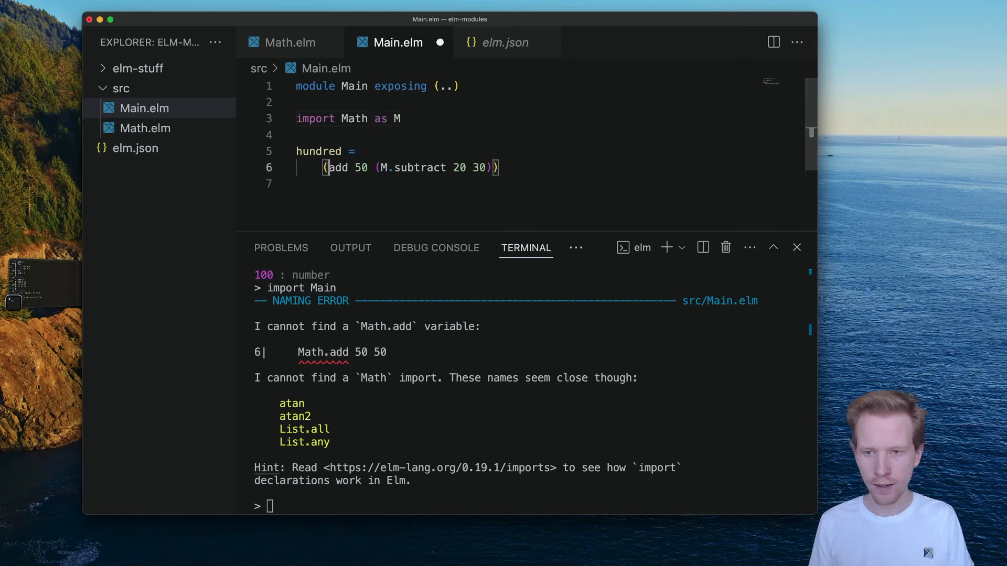
Import add unqualified via 'exposing (add)', set hundred to add 50 10, and get 60 in the REPL.
type("ath")
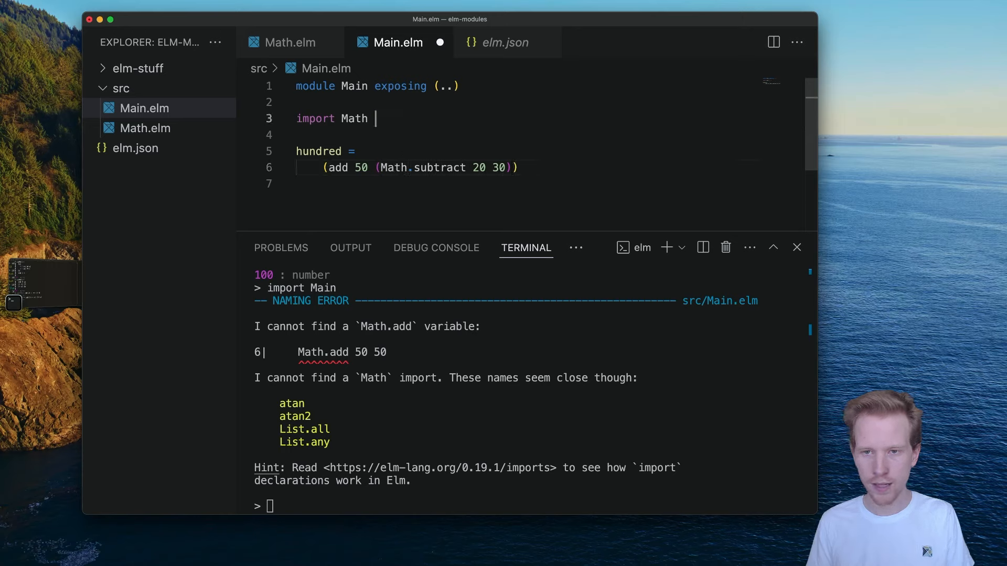
type("exposing (add)")
left_click(527, 167)
type("add 50 10")
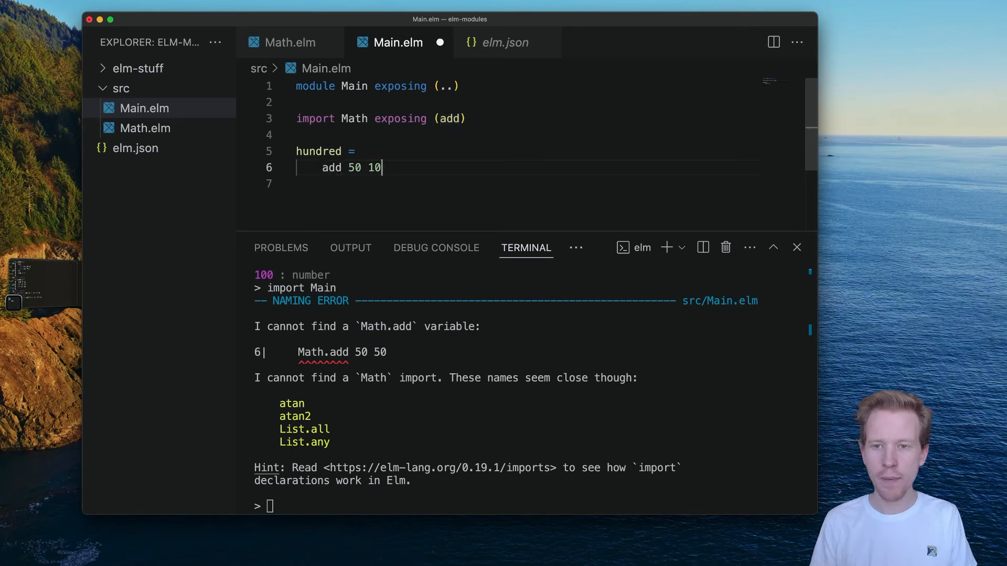
type("Math.")
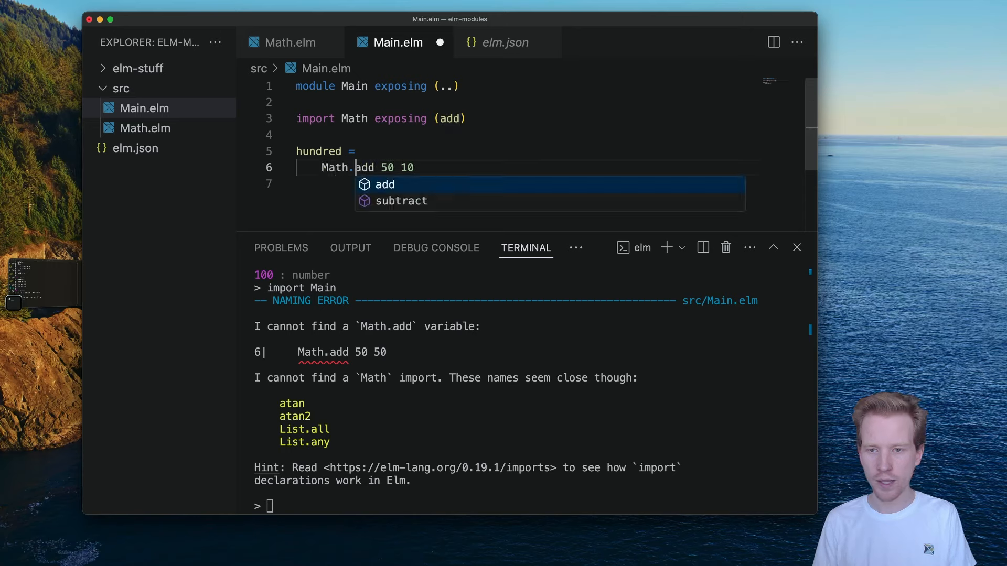
left_click(384, 184)
type("Main.hundred")
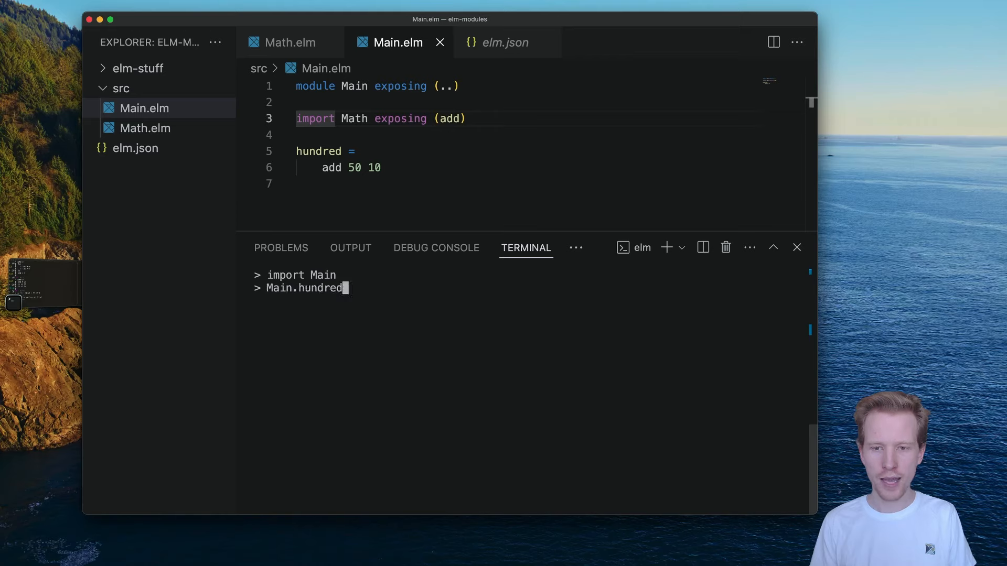
key("Return")
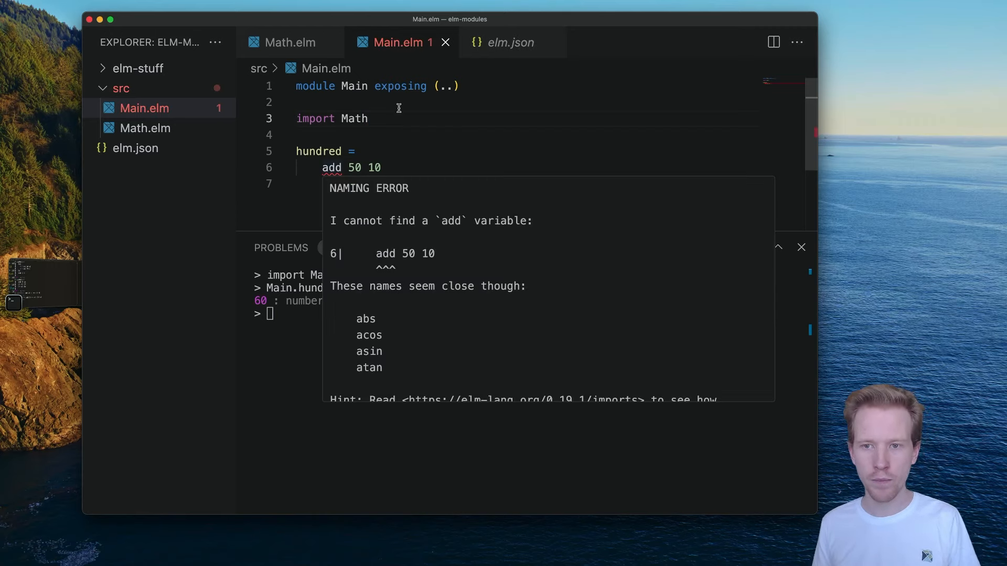
Set hundred back to Math.add 50 10 and change Math.elm to 'exposing (add)'.
type("Math.")
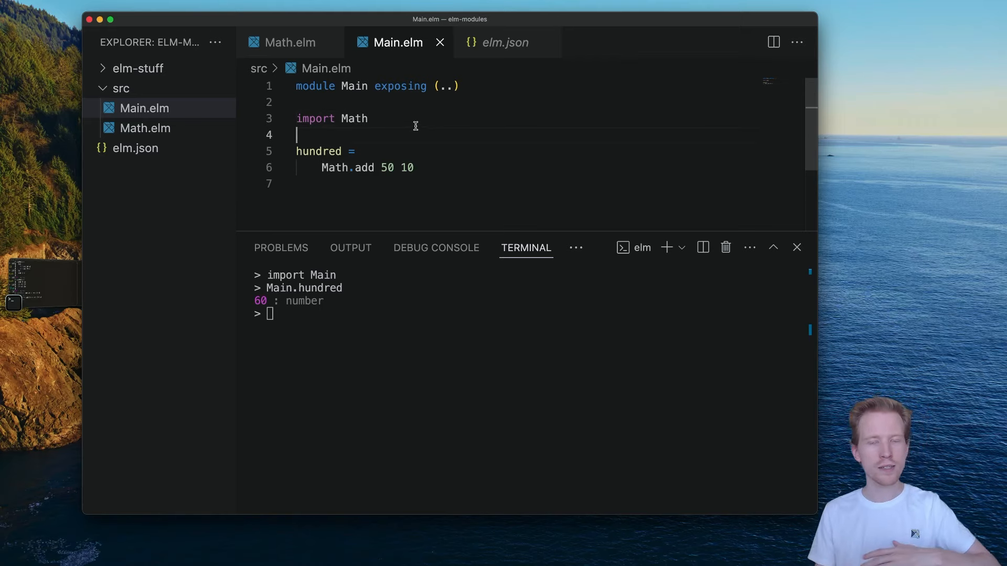
mouse_move(399, 115)
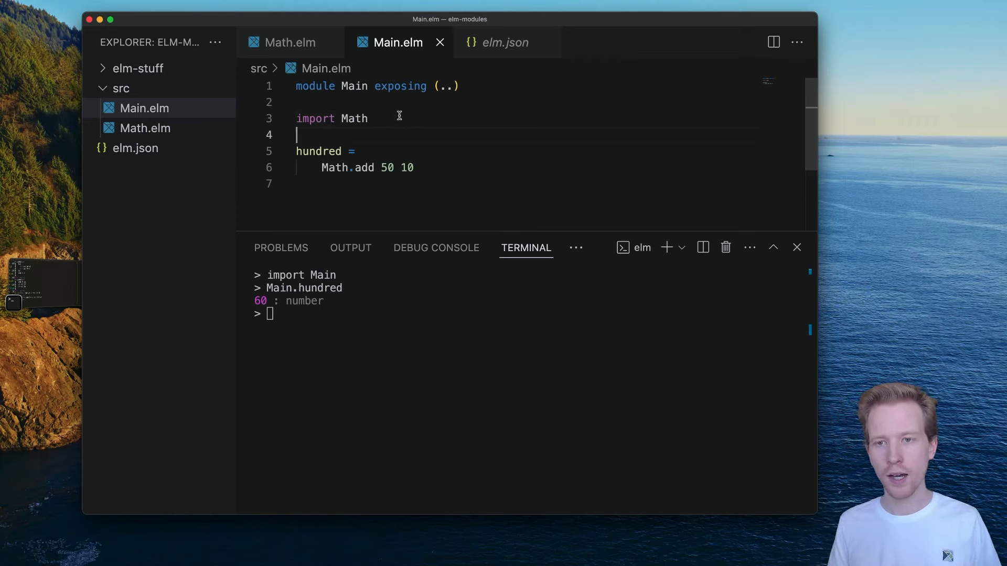
mouse_move(440, 88)
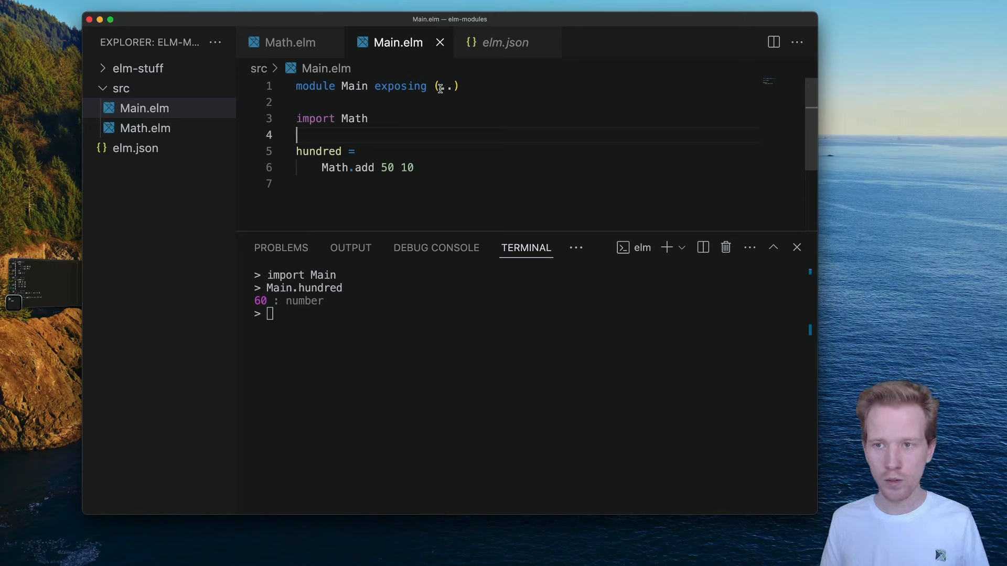
type("hundre")
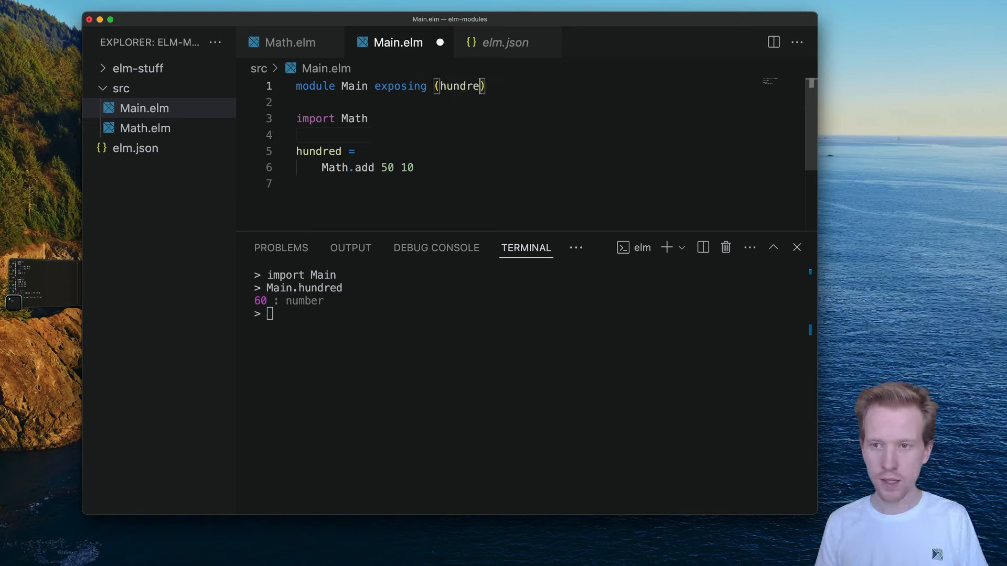
type("..")
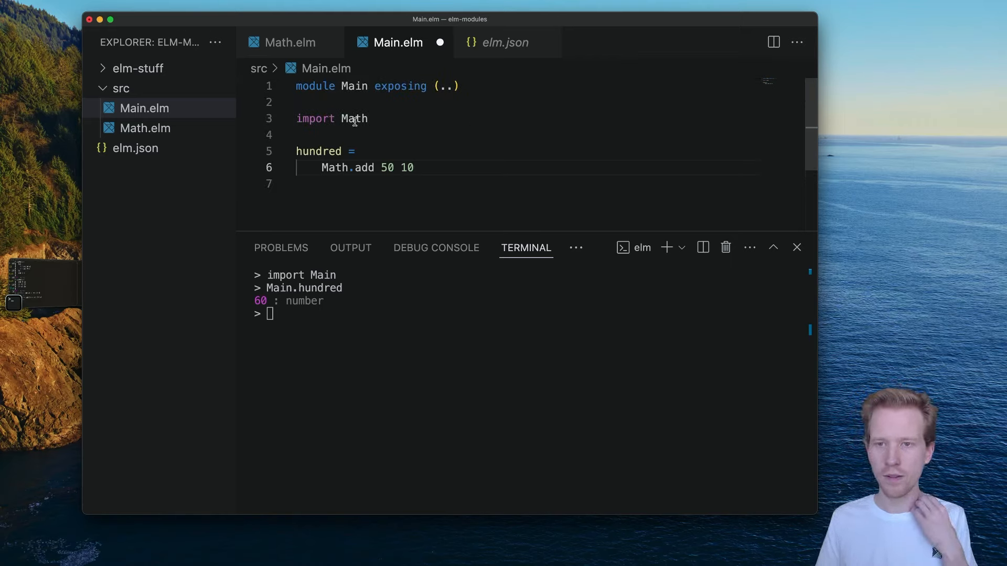
mouse_move(395, 114)
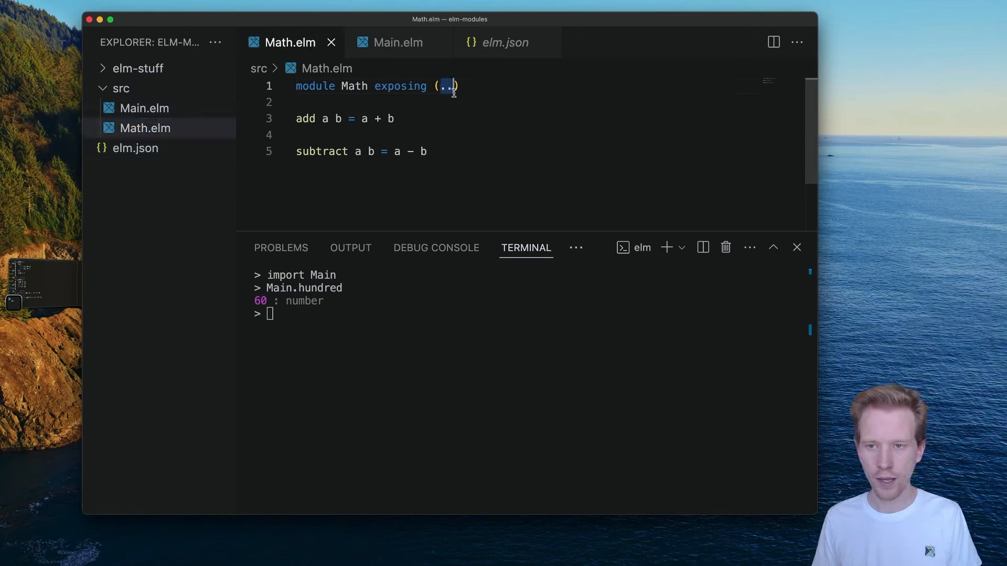
type("add")
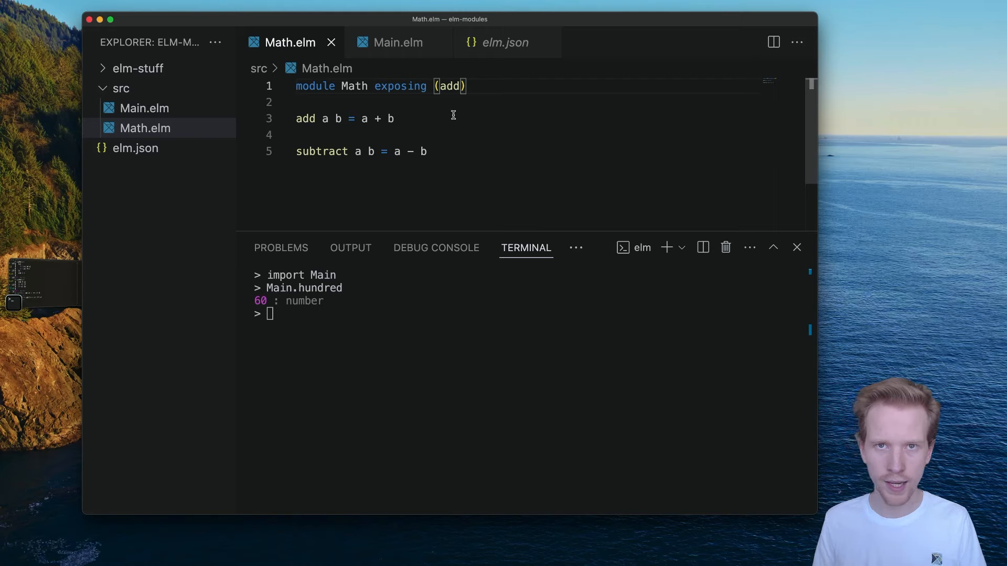